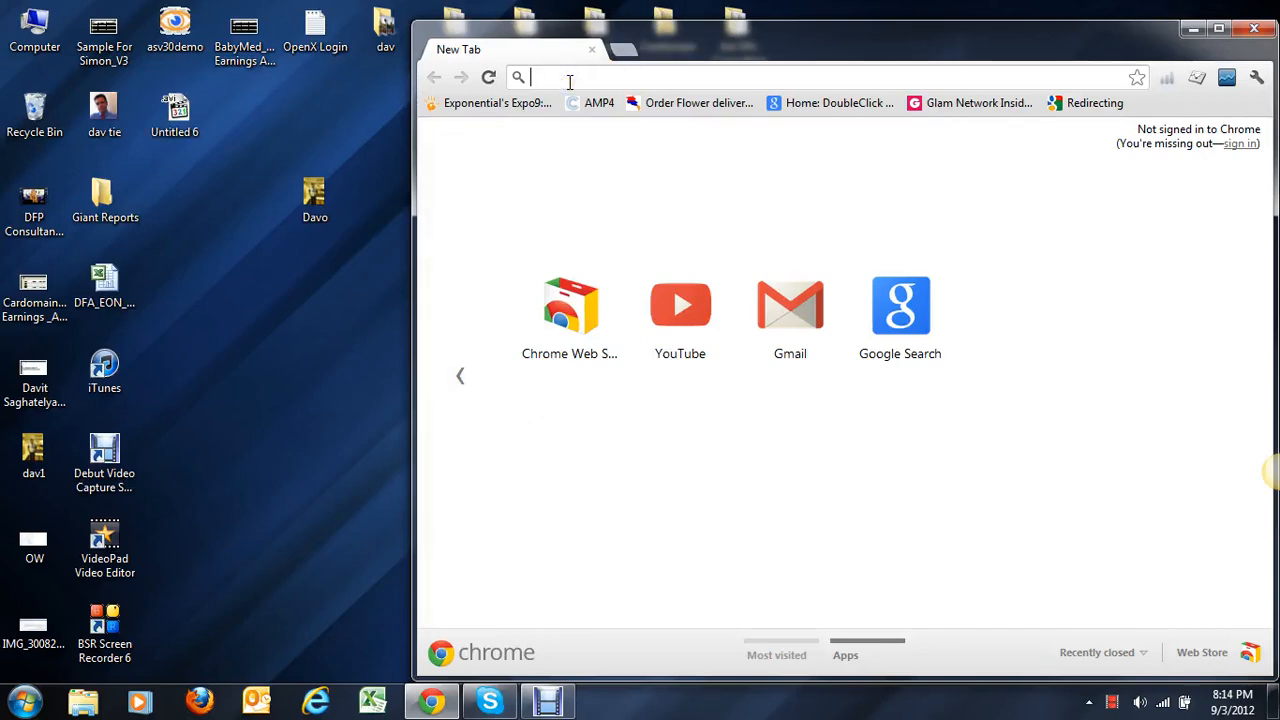
Step: Maximize the Chrome window so the browser fills the screen
click(1229, 30)
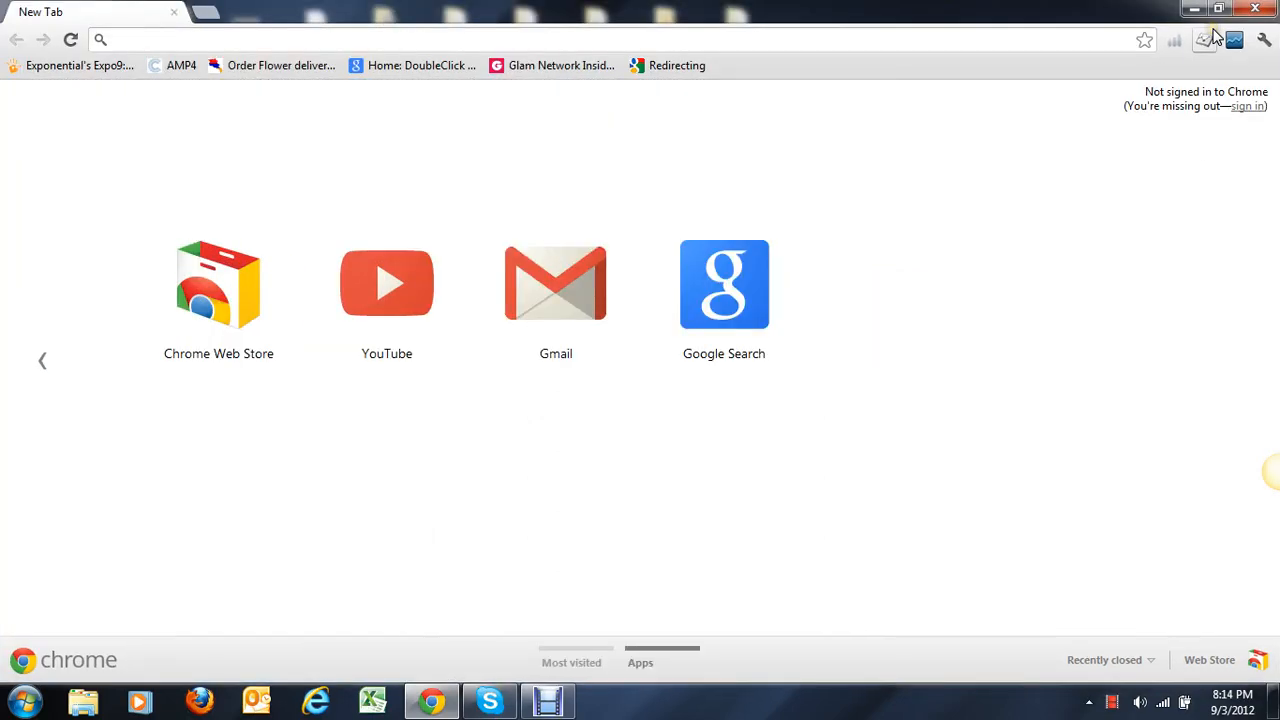
mouse_move(1206, 38)
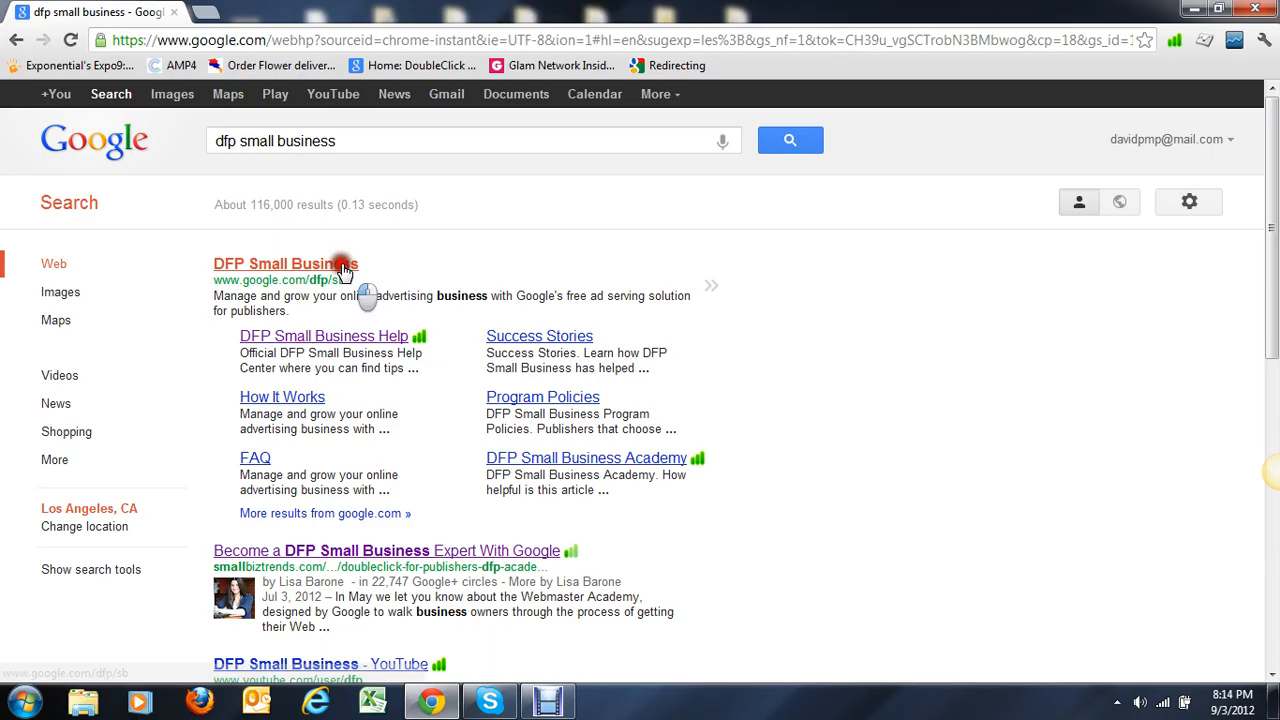
Step: Reach the DFP Small Business sign-in from the search result and enter the account password
click(300, 263)
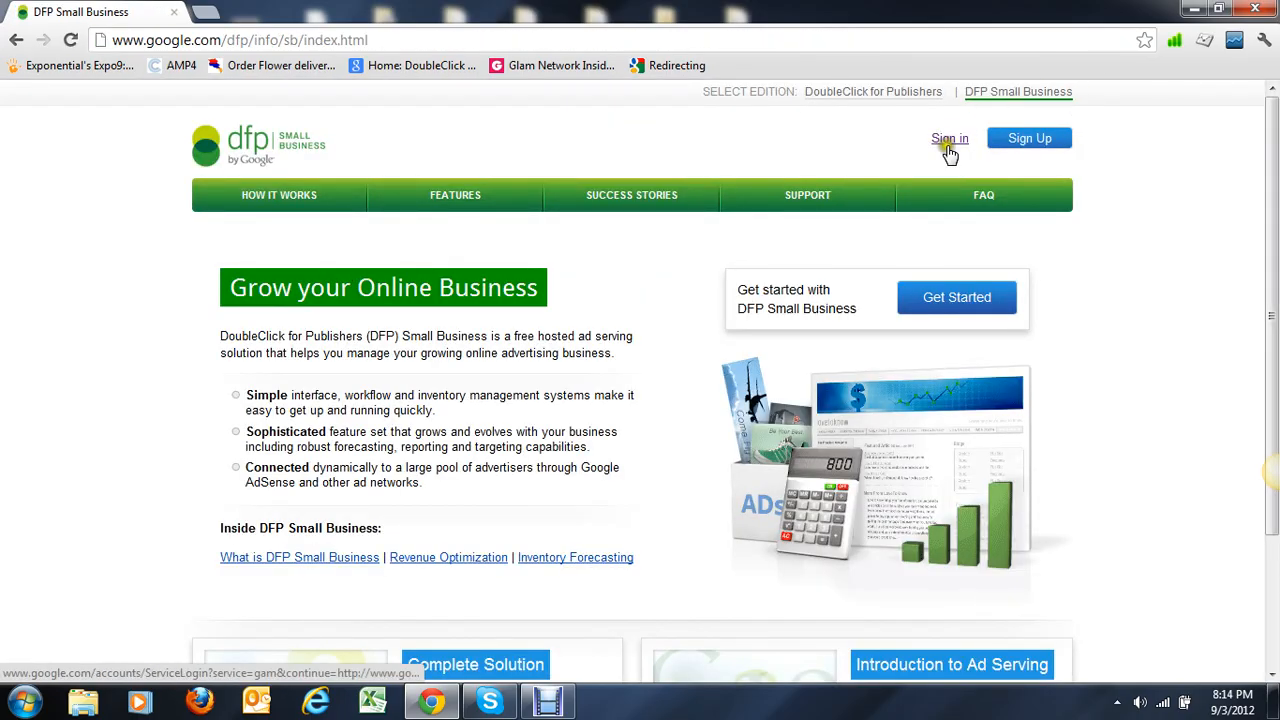
click(949, 138)
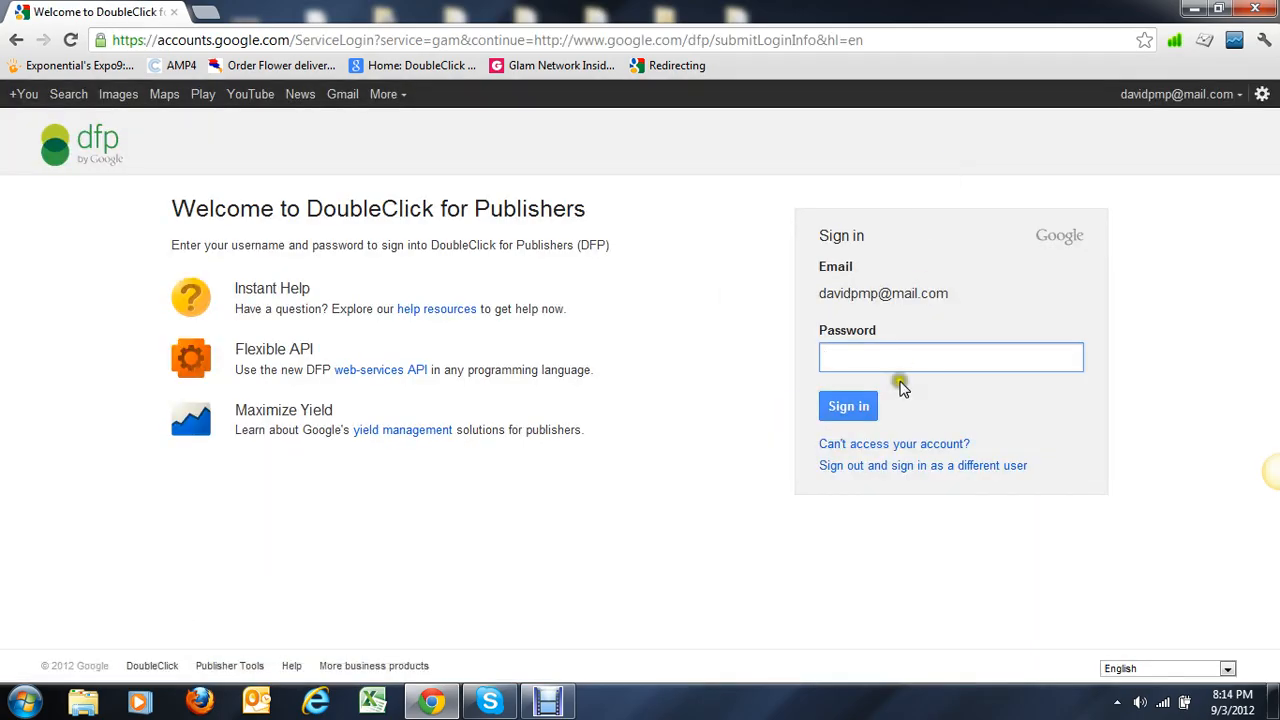
text(***)
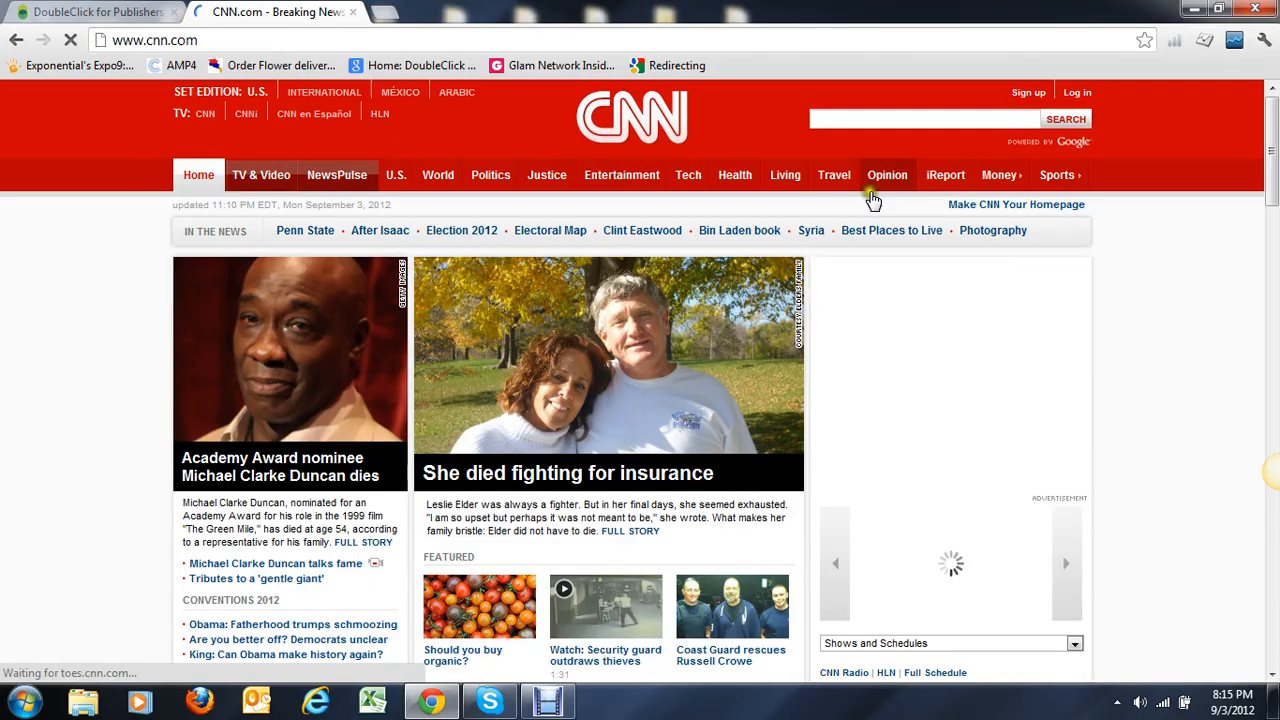
Step: Scroll the CNN.com homepage to view the 300x250 ad beside the top stories
scroll(down, 3)
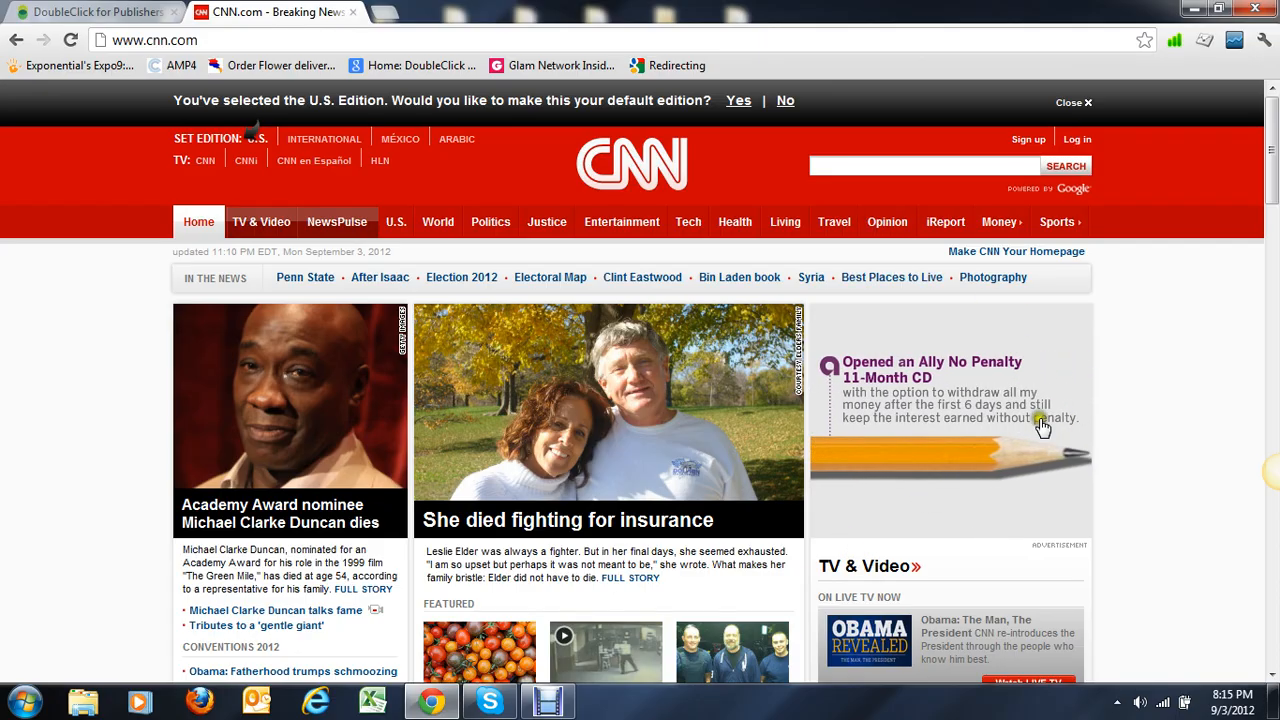
mouse_move(892, 470)
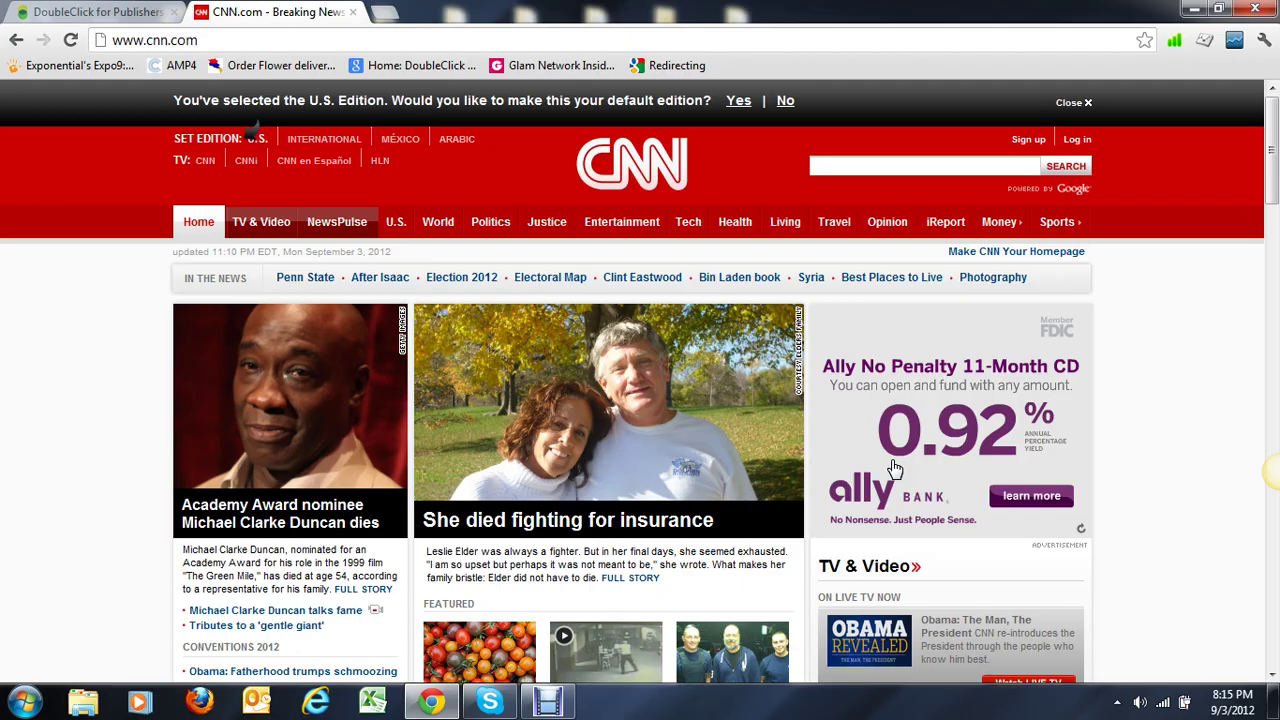
mouse_move(243, 12)
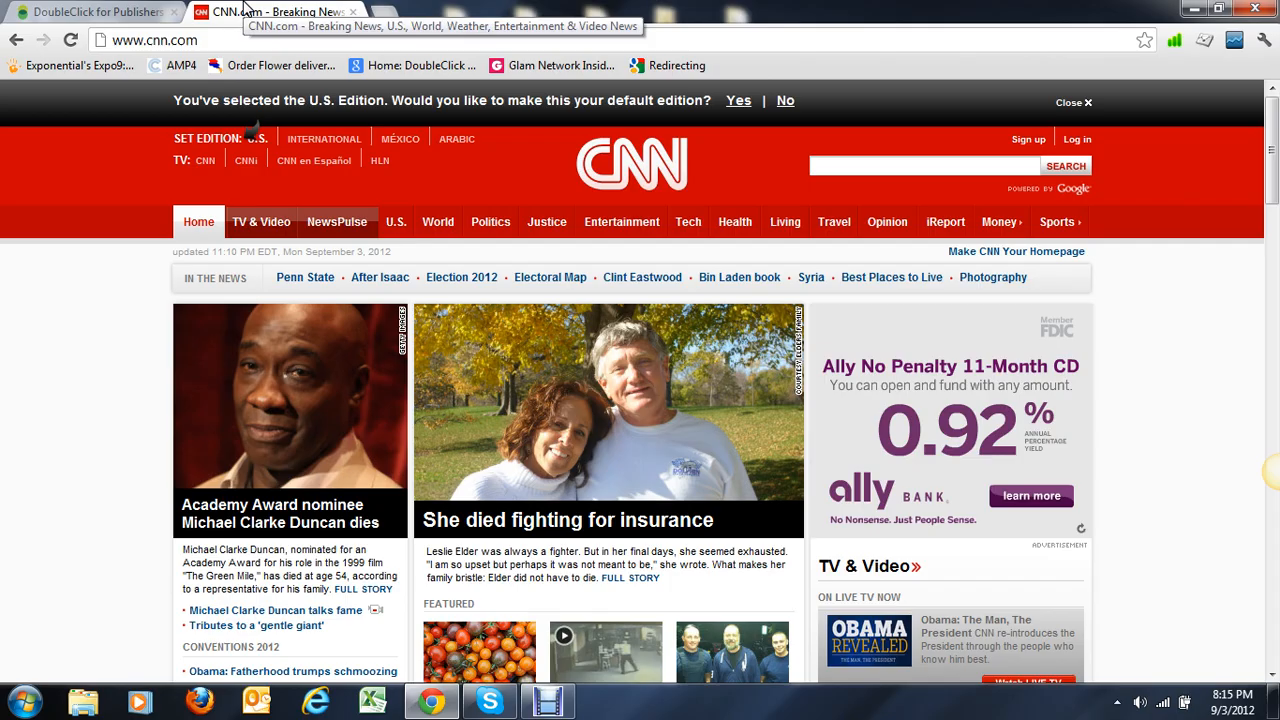
mouse_move(75, 12)
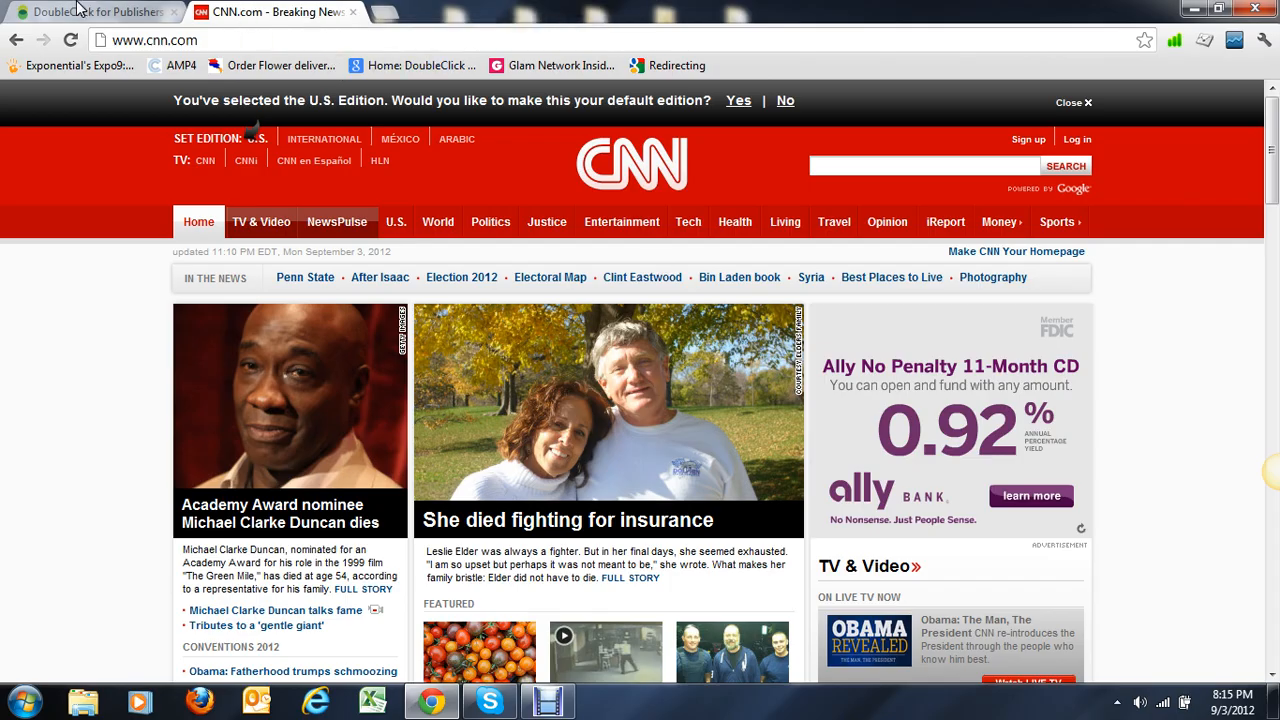
Step: Return to the DFP tab and start a new ad unit from the Inventory ad units list
click(100, 11)
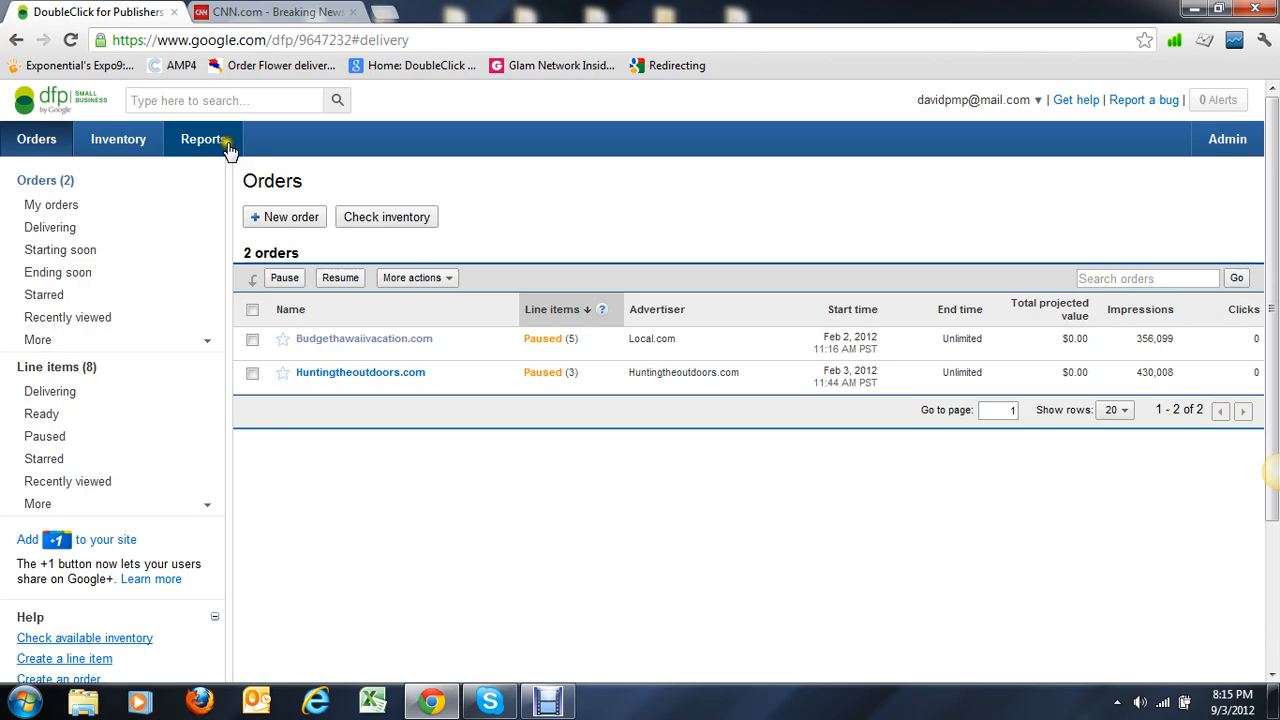
click(118, 139)
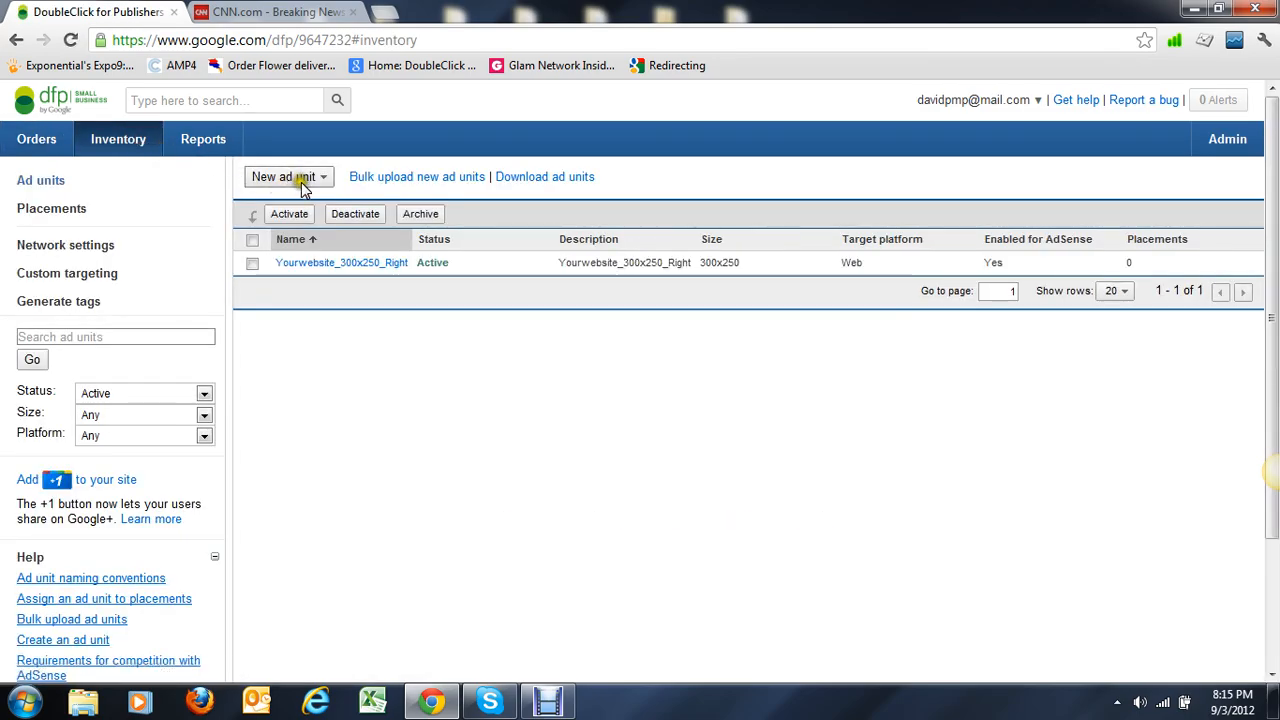
mouse_move(300, 277)
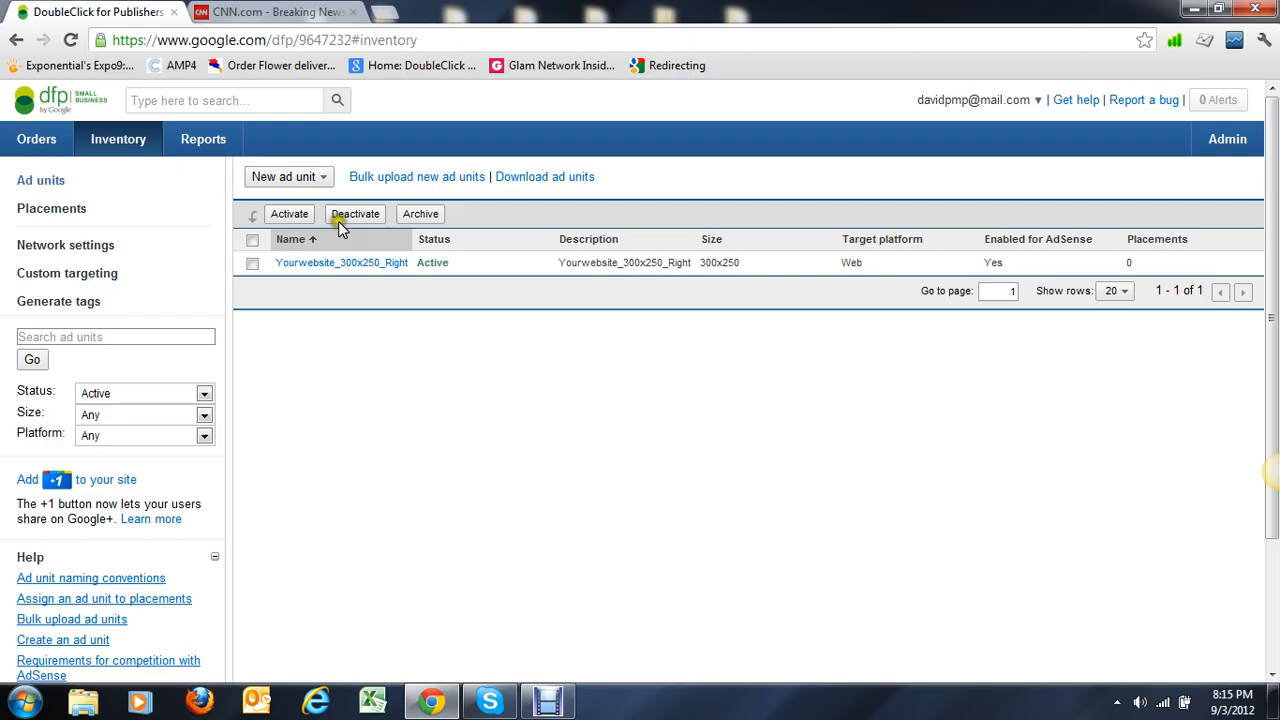
click(285, 176)
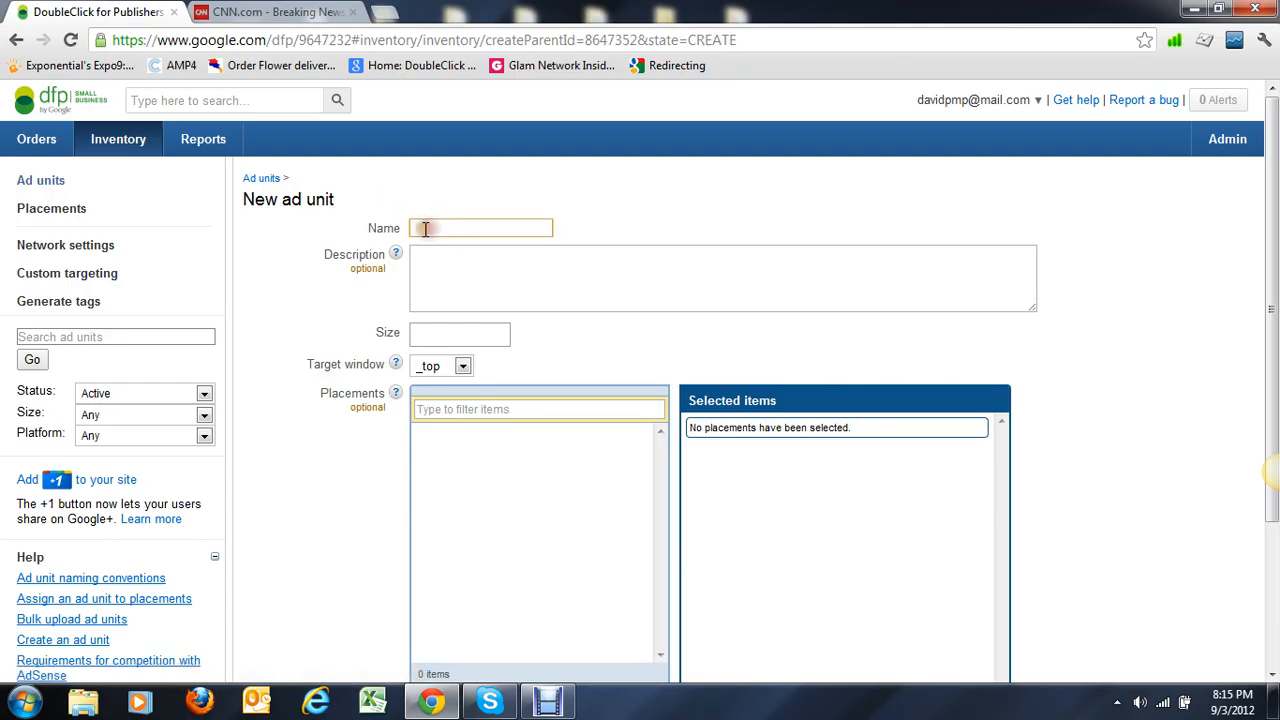
Step: Name the new ad unit CNN_300x250_Right
text(CQ)
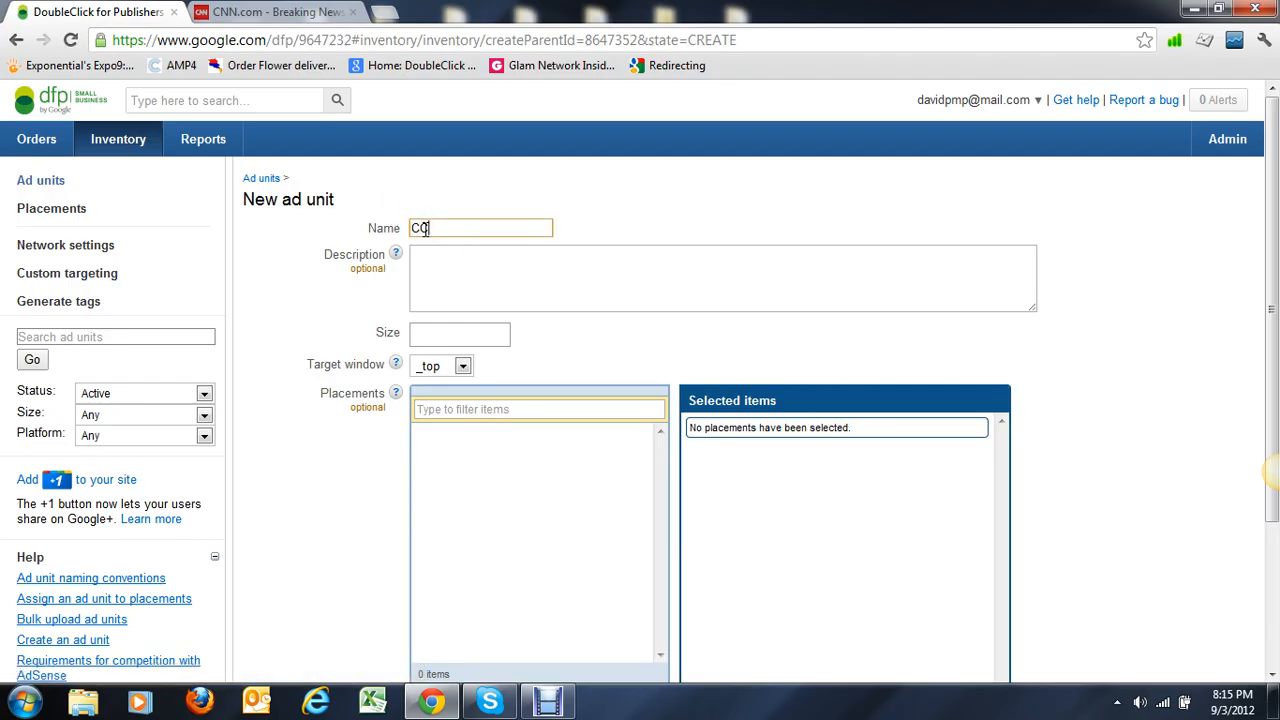
text(N_)
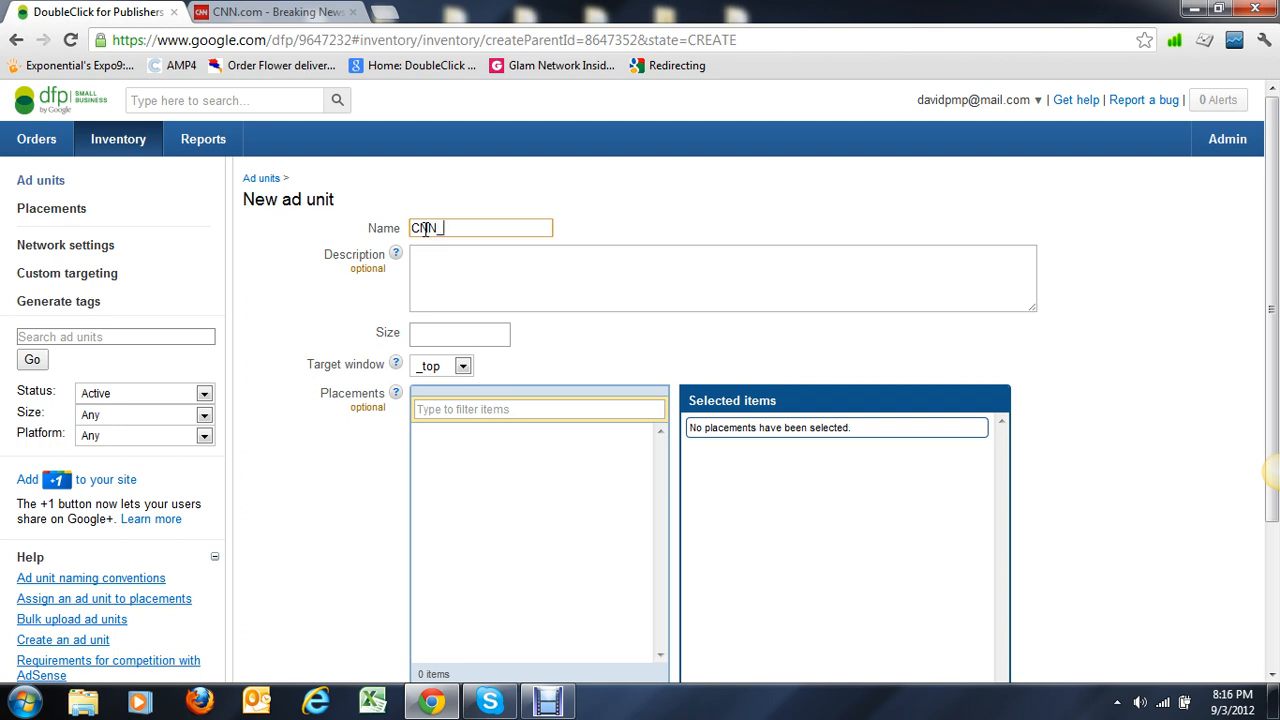
text(300x250)
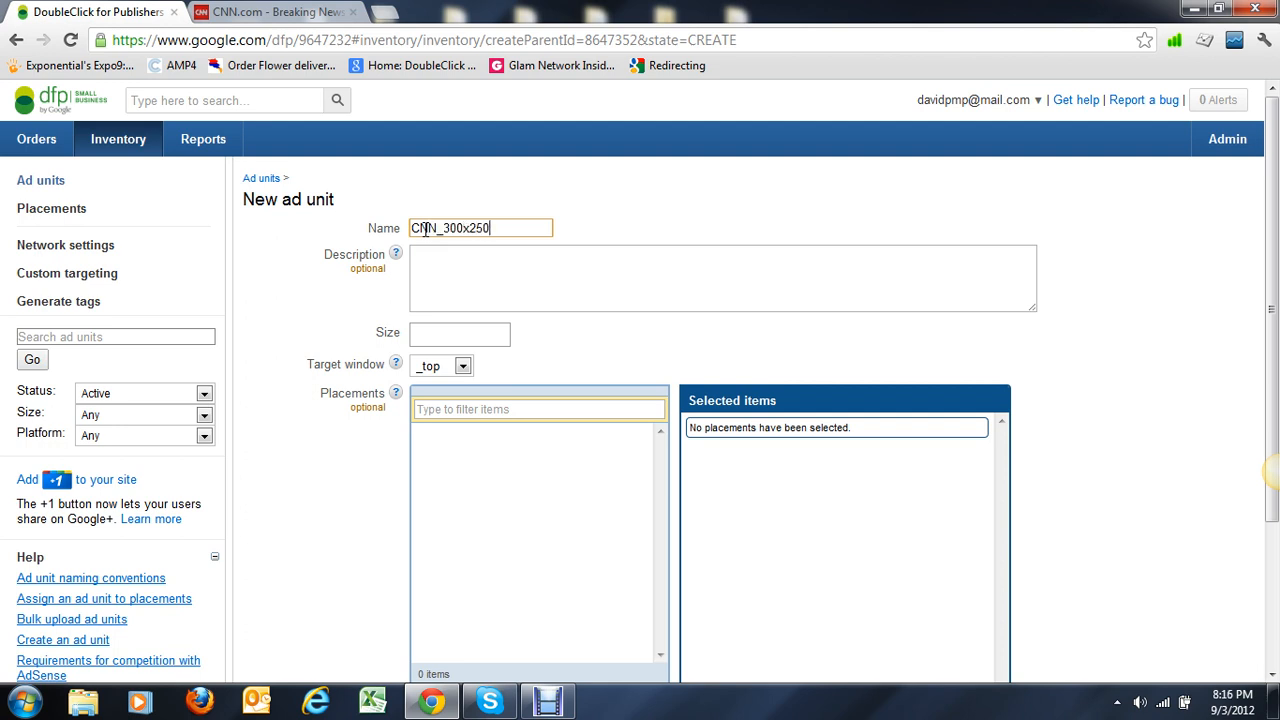
text()Right)
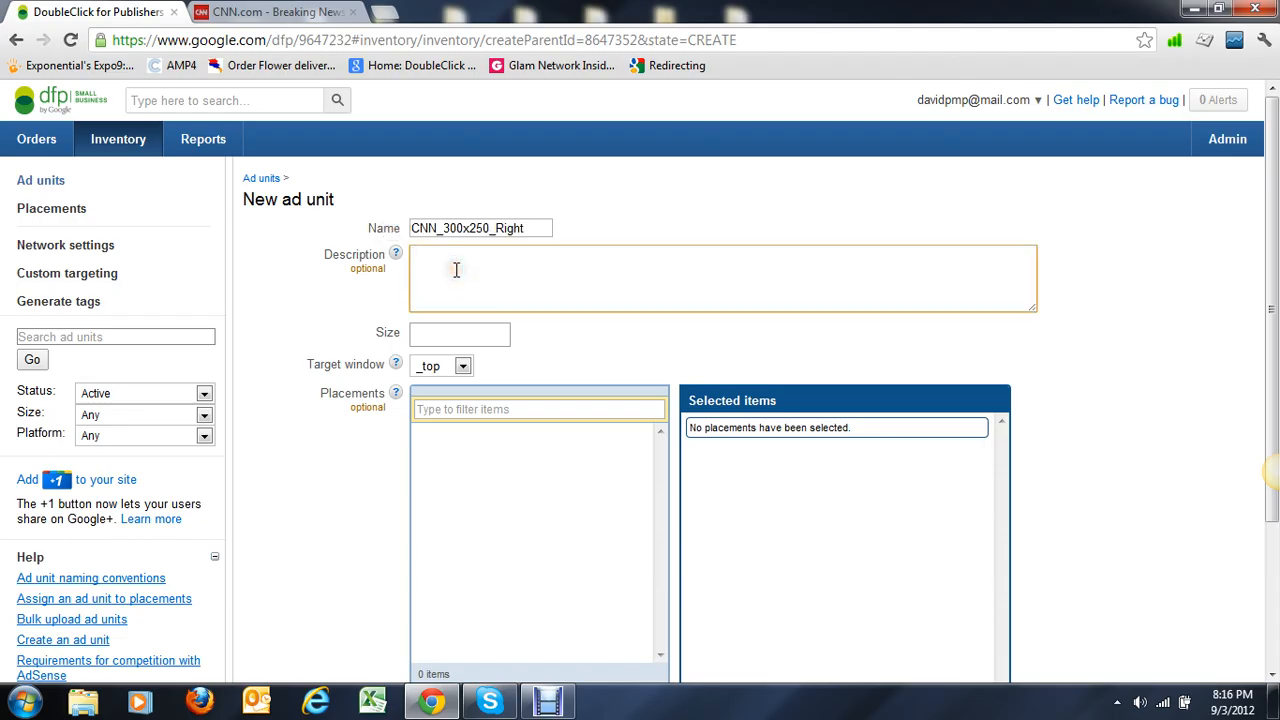
Step: Set the size to 300x250 with target window _blank and save the ad unit
click(459, 334)
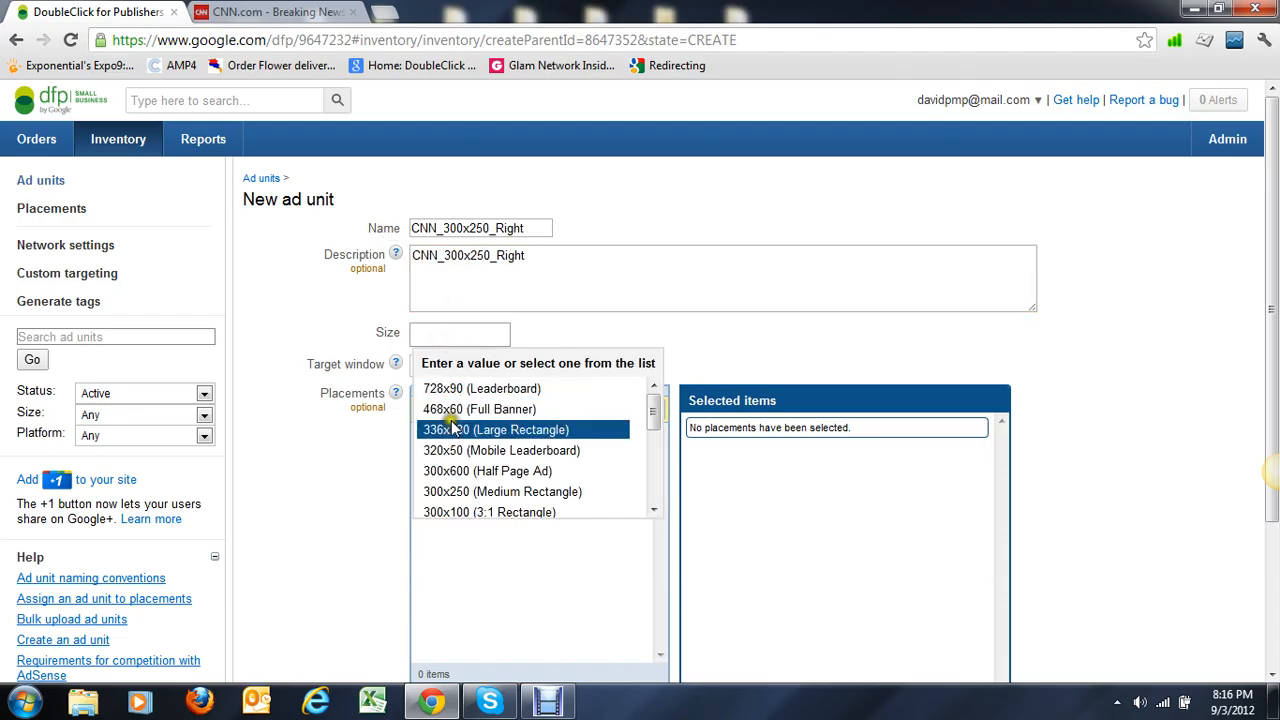
click(502, 491)
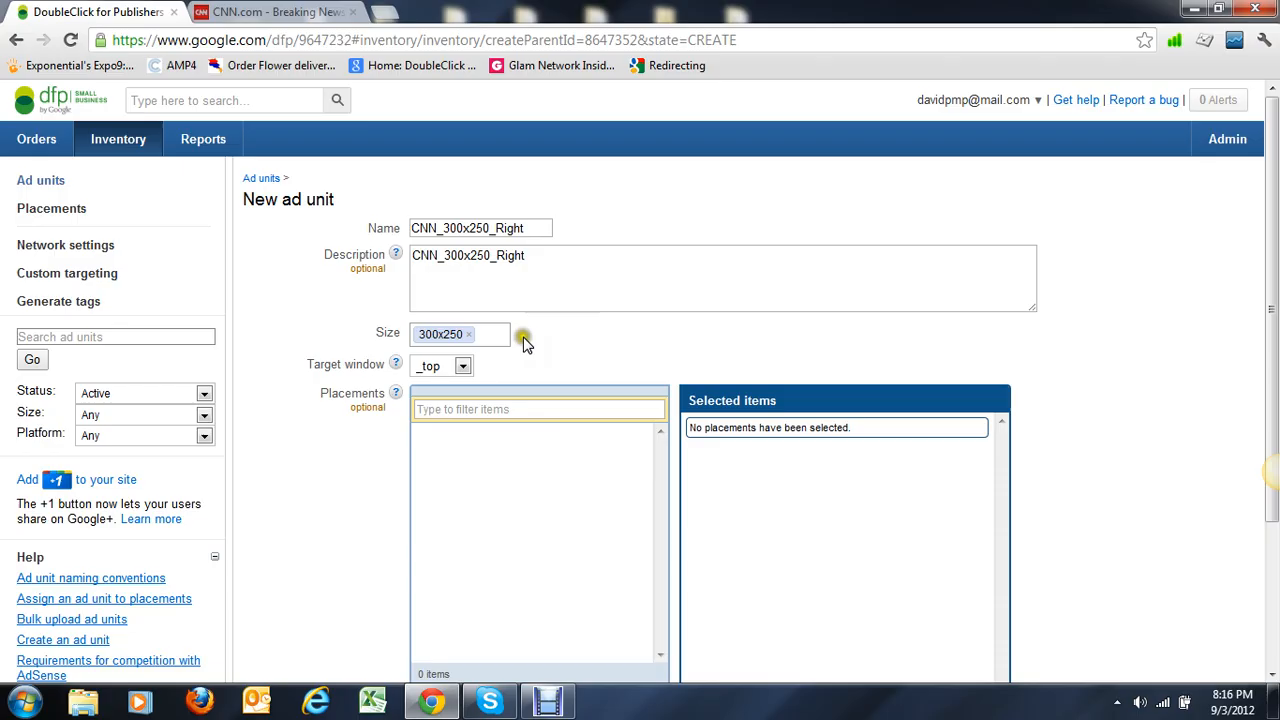
click(461, 365)
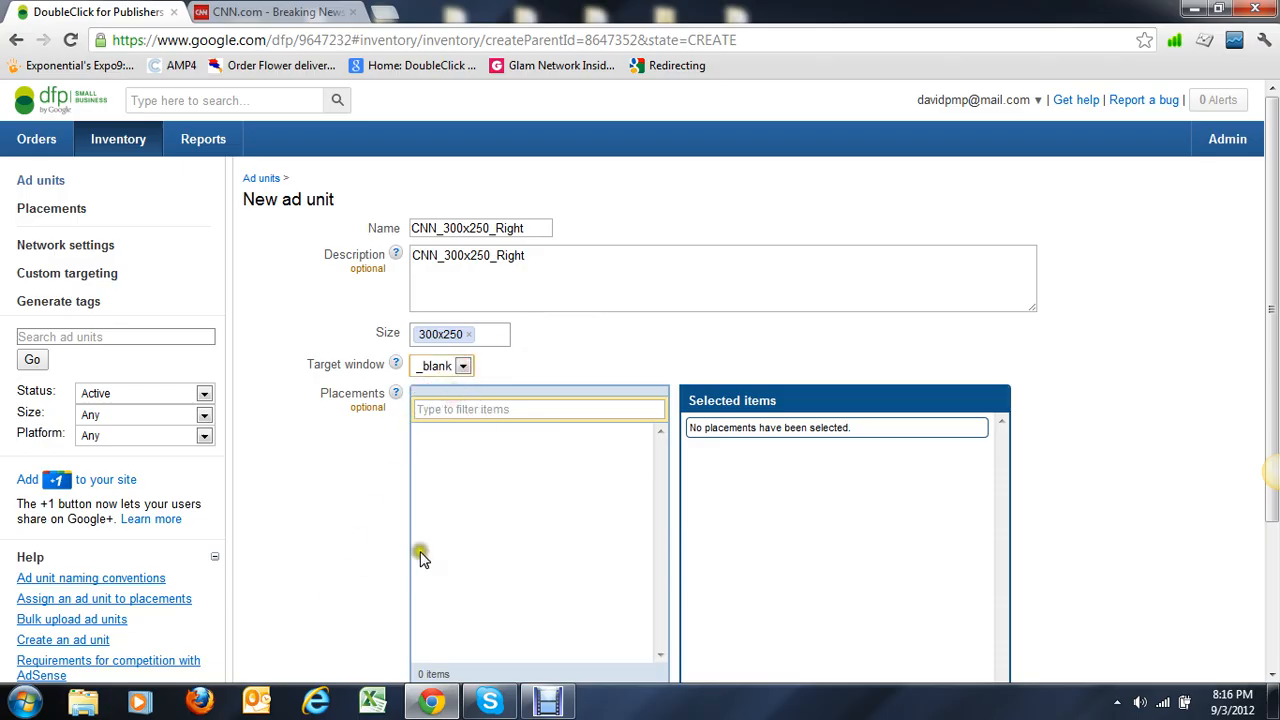
scroll(down, 3)
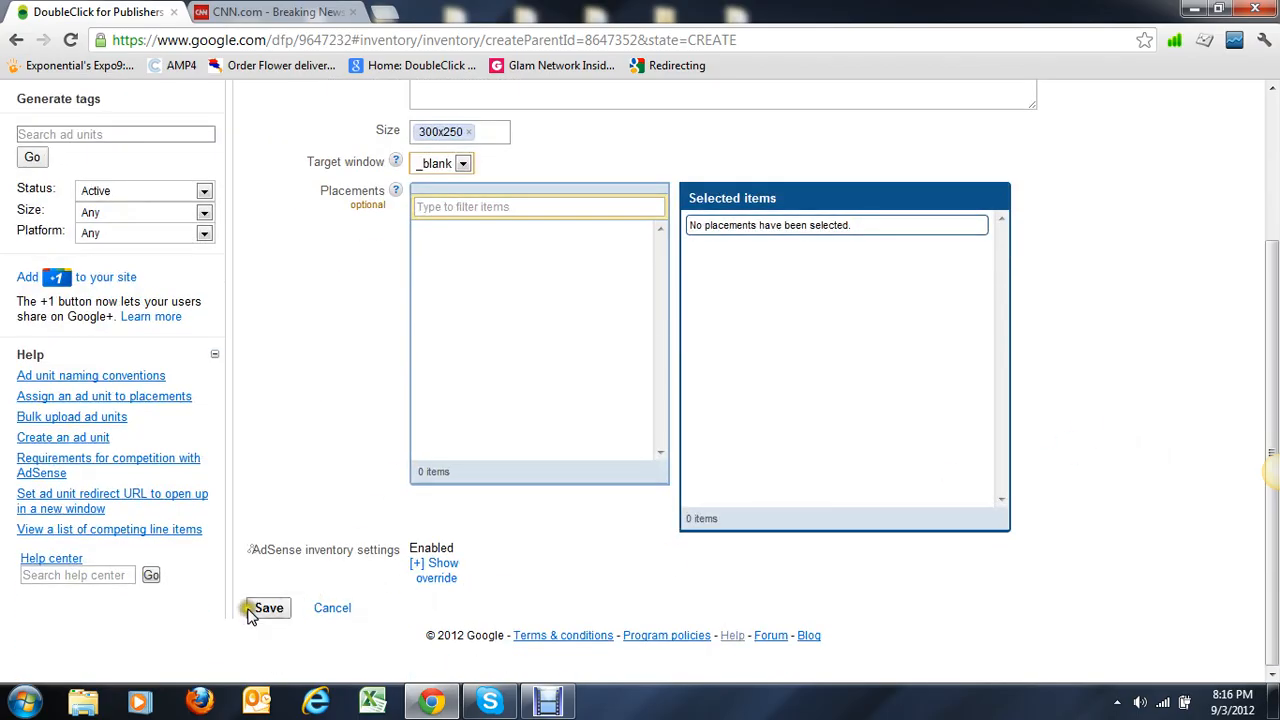
click(268, 608)
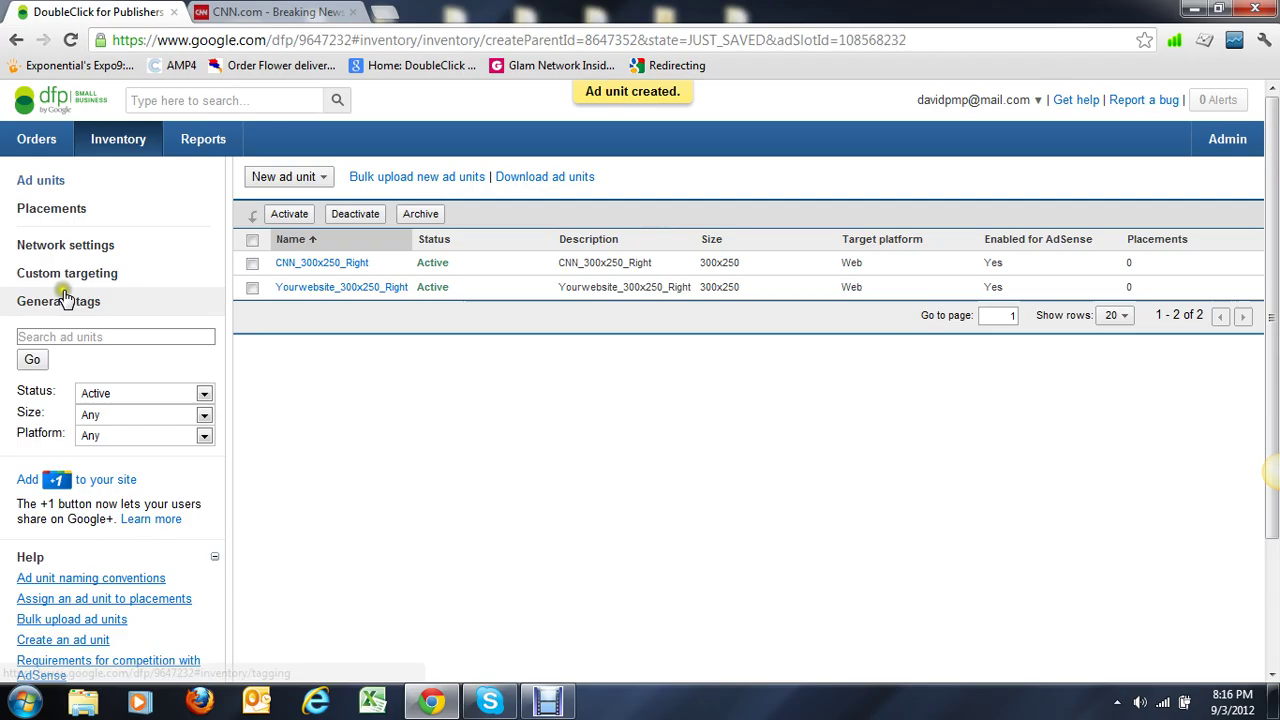
Step: Generate Google Publisher Tags with CNN_300x250_Right included in the selection
click(58, 301)
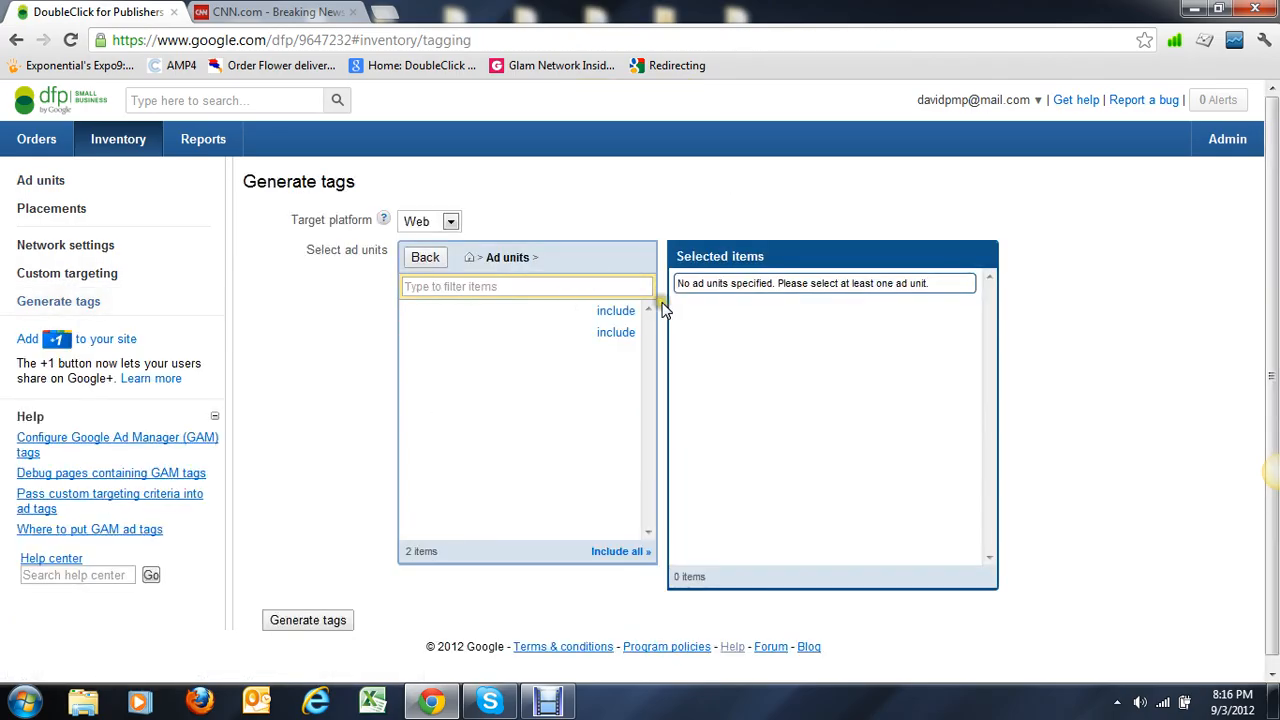
click(616, 332)
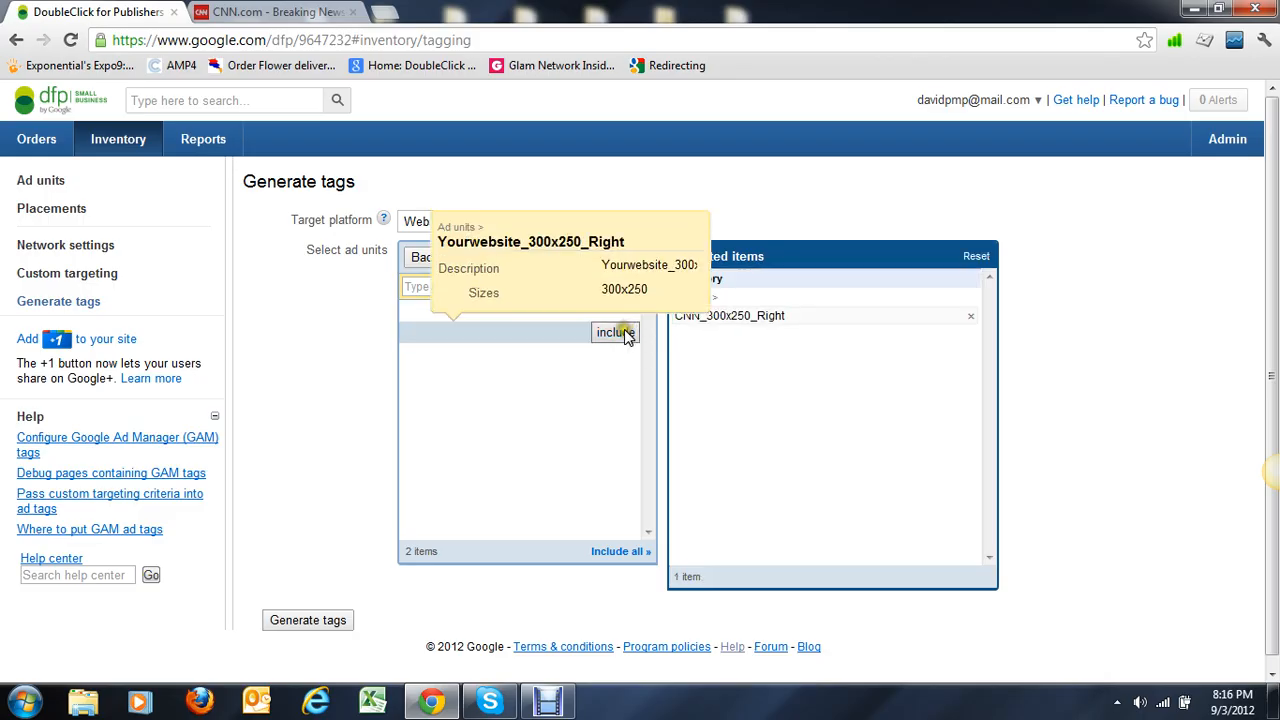
click(308, 619)
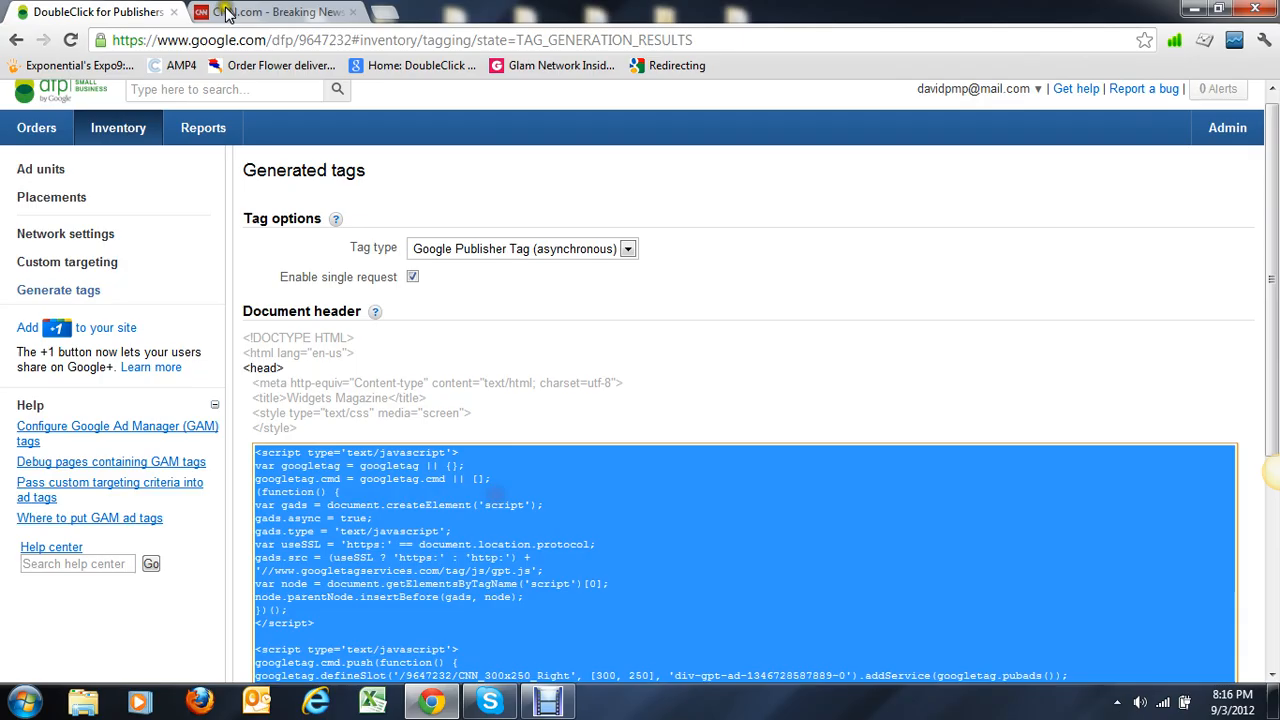
Step: Select the <head> tag in CNN.com's page source and the body code in DFP, then return to the source
click(255, 12)
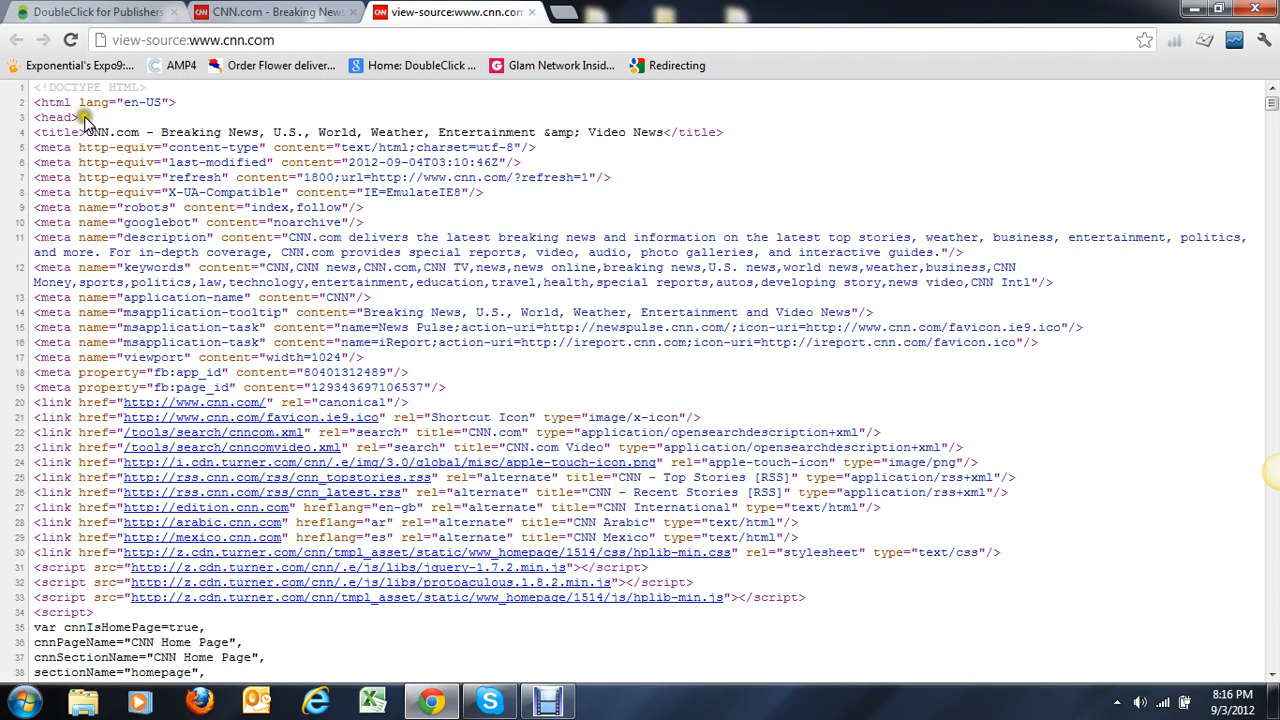
double_click(55, 120)
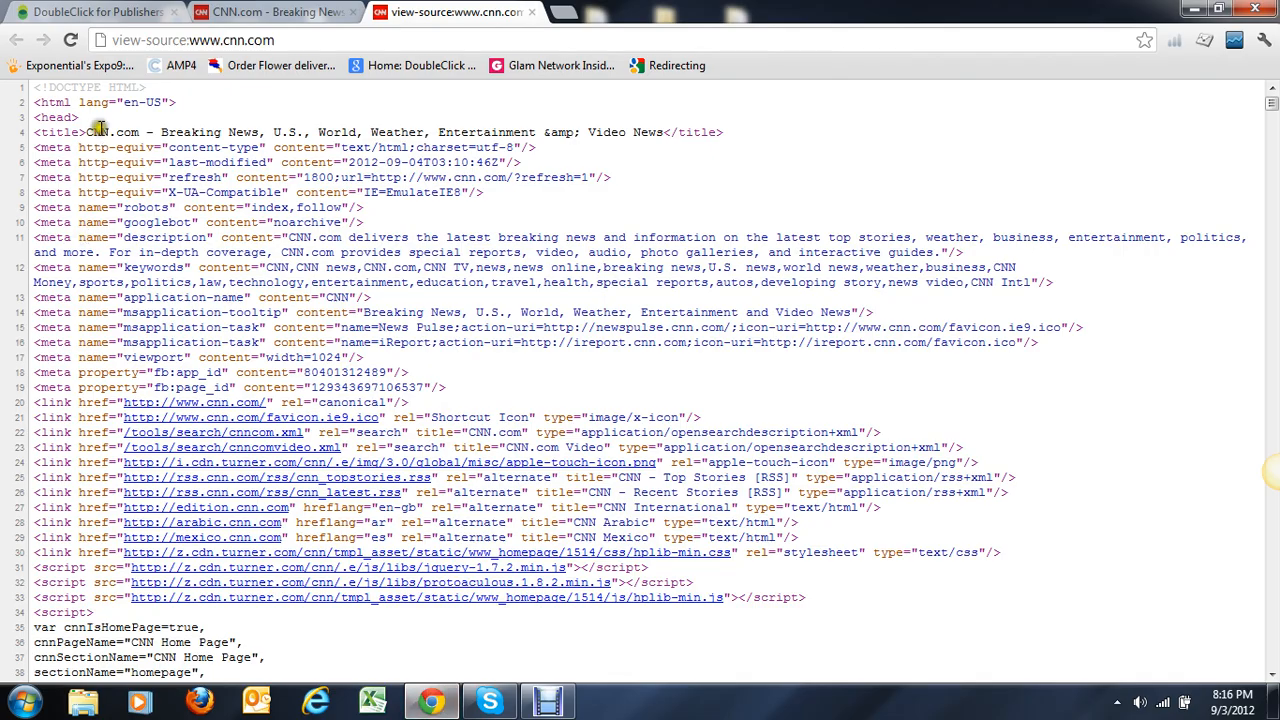
click(100, 11)
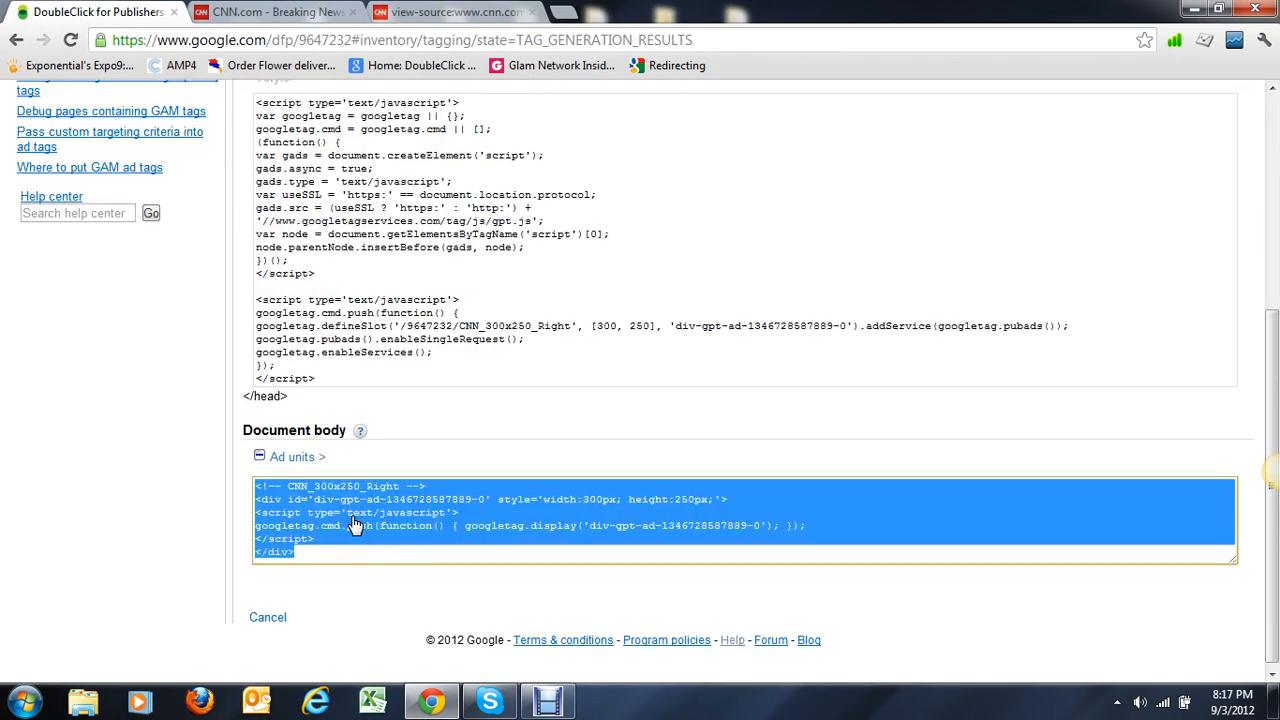
click(455, 11)
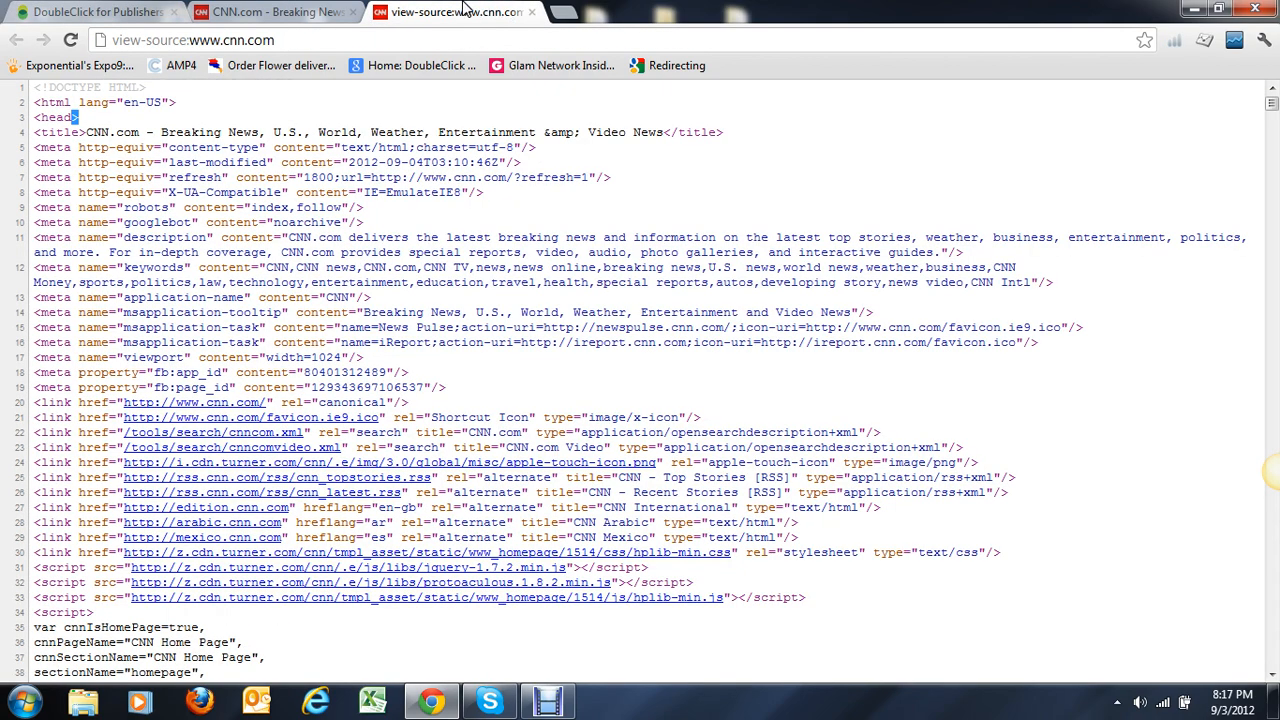
Step: View the live CNN.com homepage with its right-side 300x250 ad
click(290, 14)
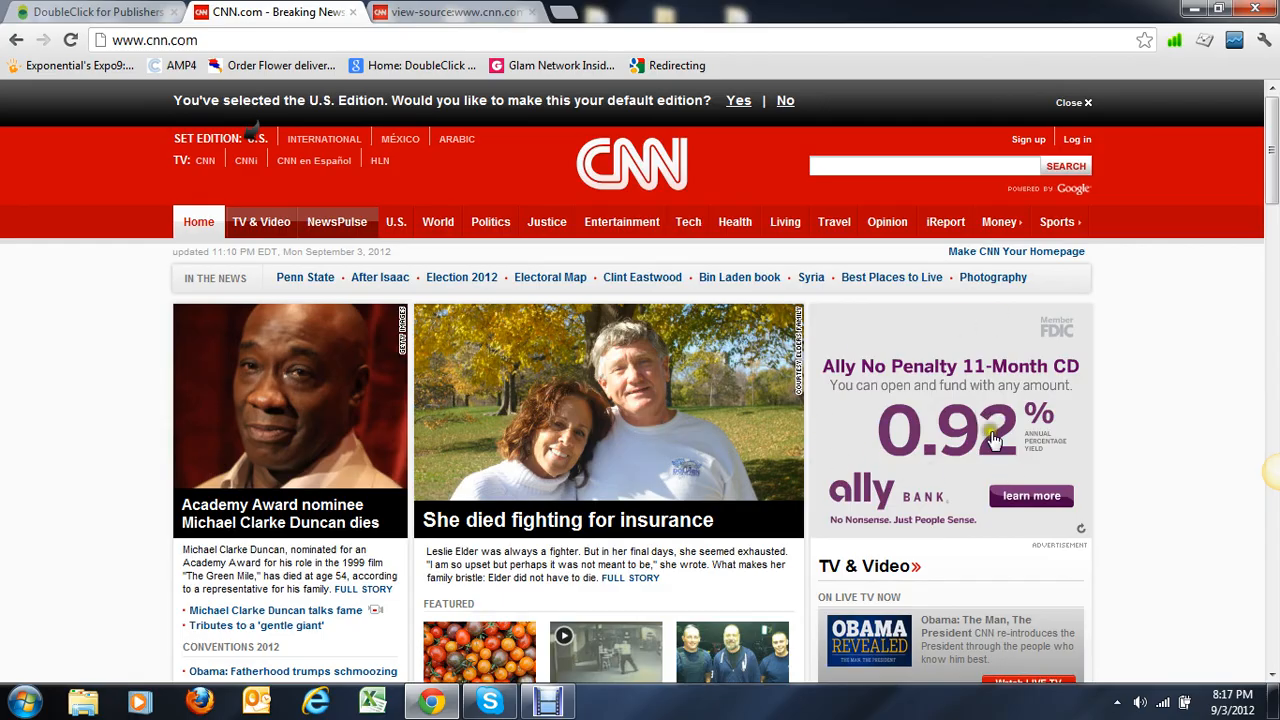
mouse_move(1005, 457)
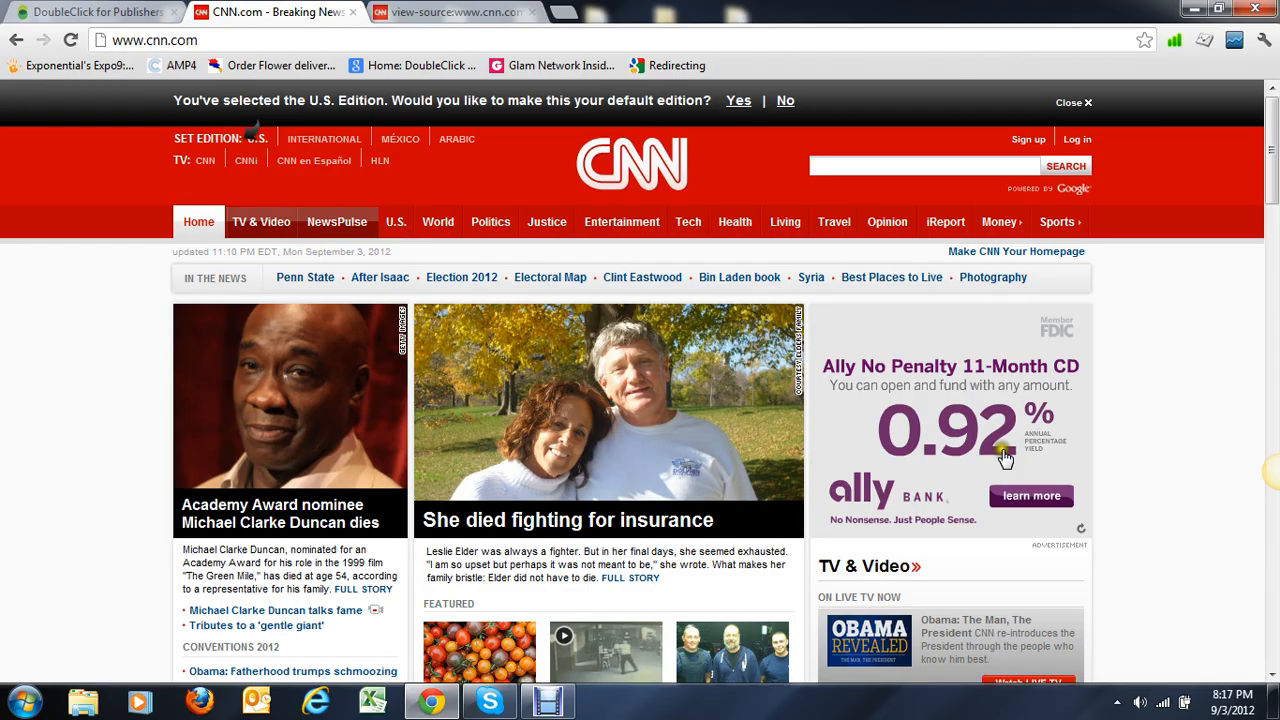
mouse_move(1015, 496)
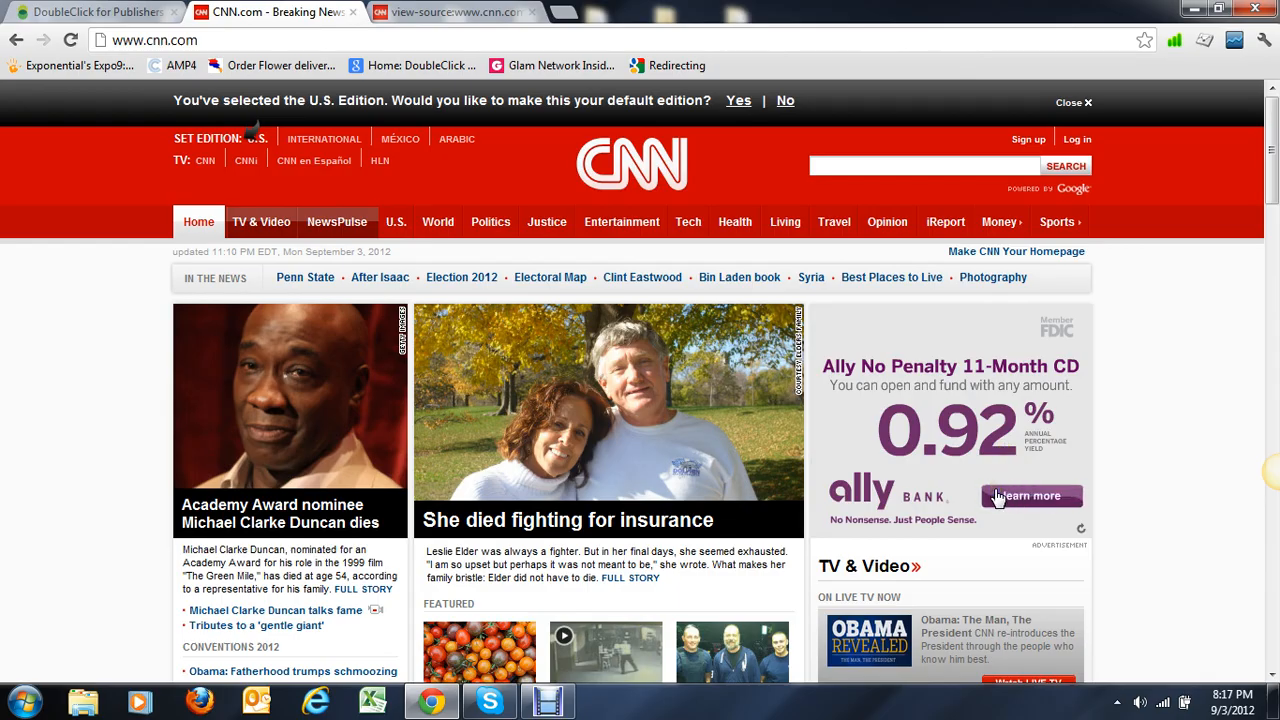
mouse_move(959, 463)
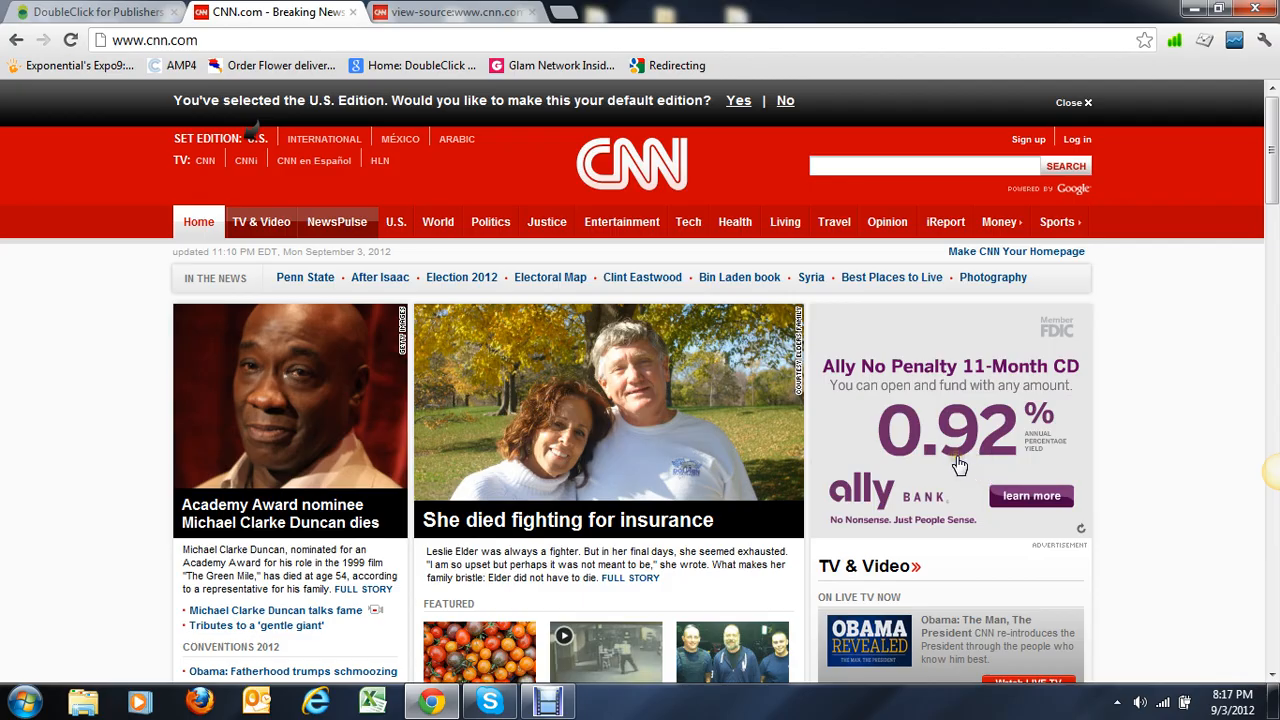
mouse_move(940, 464)
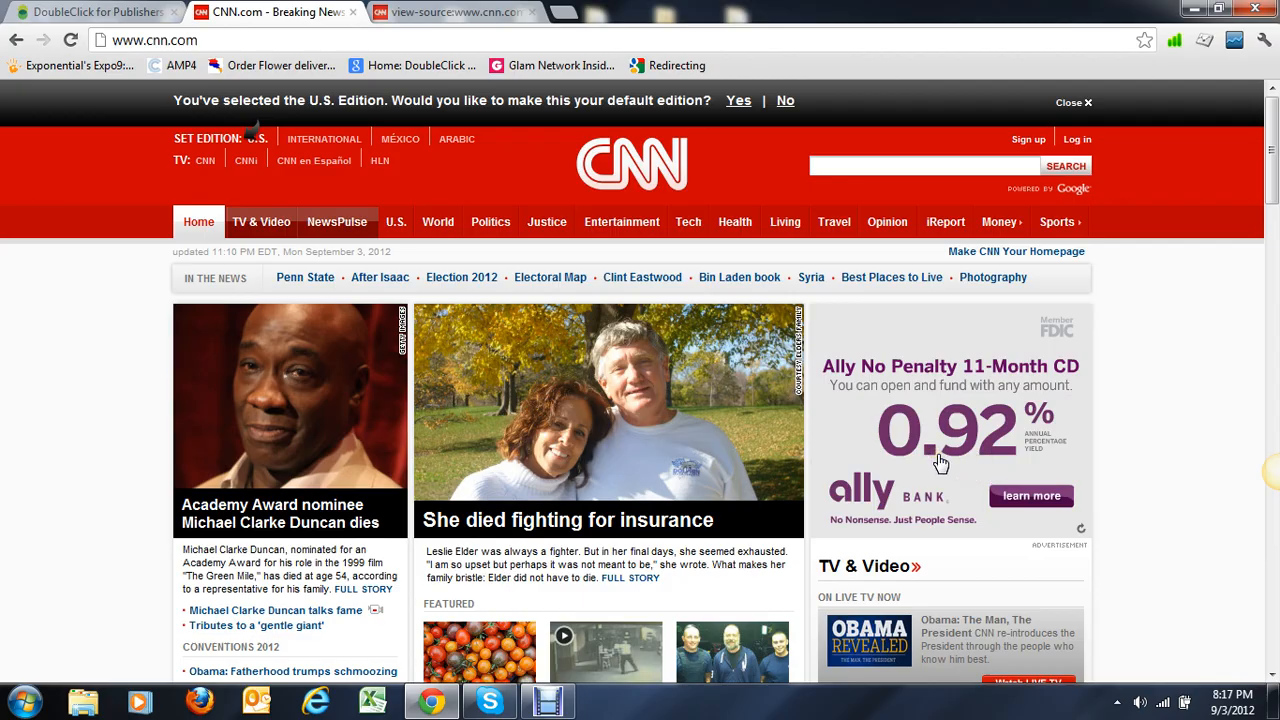
mouse_move(1075, 500)
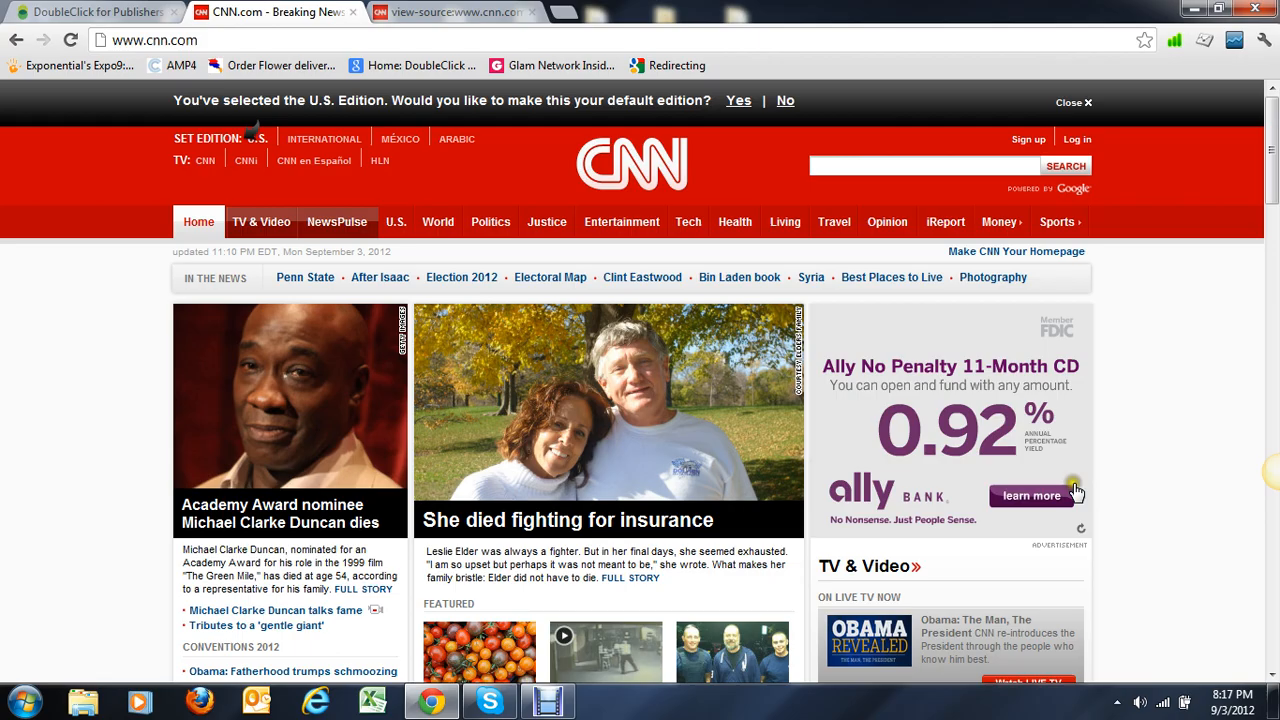
mouse_move(72, 318)
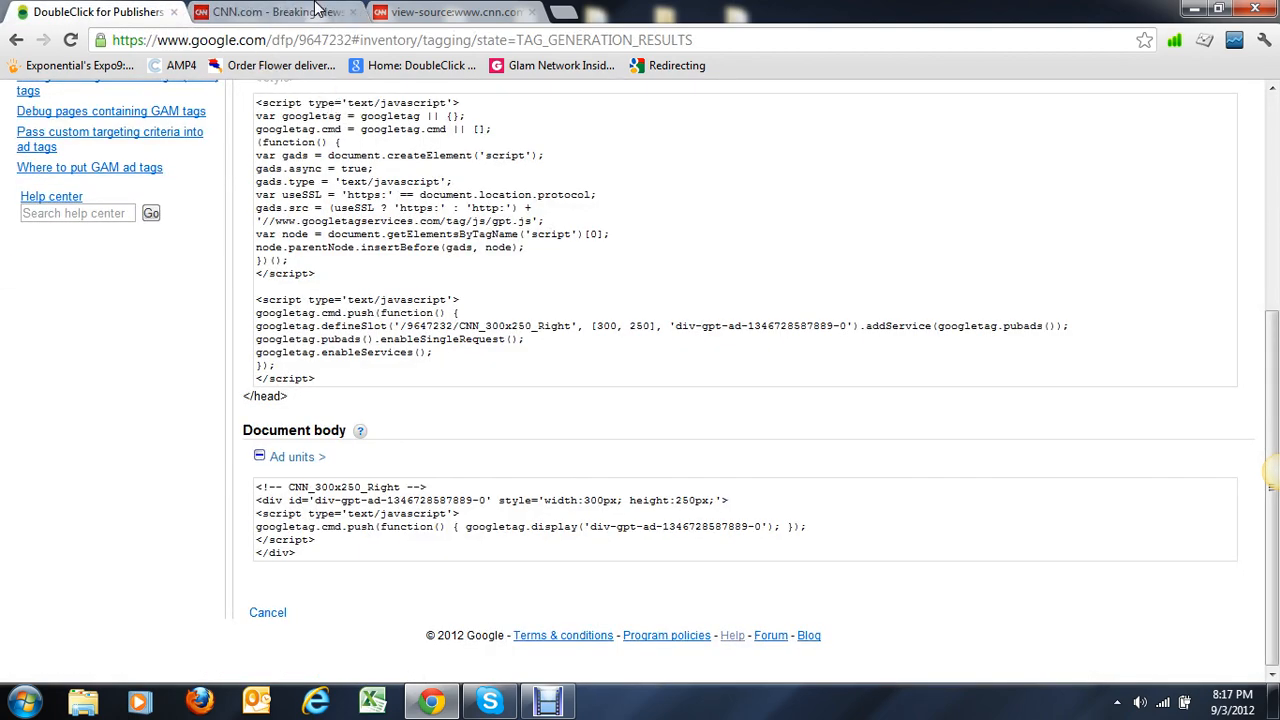
mouse_move(417, 155)
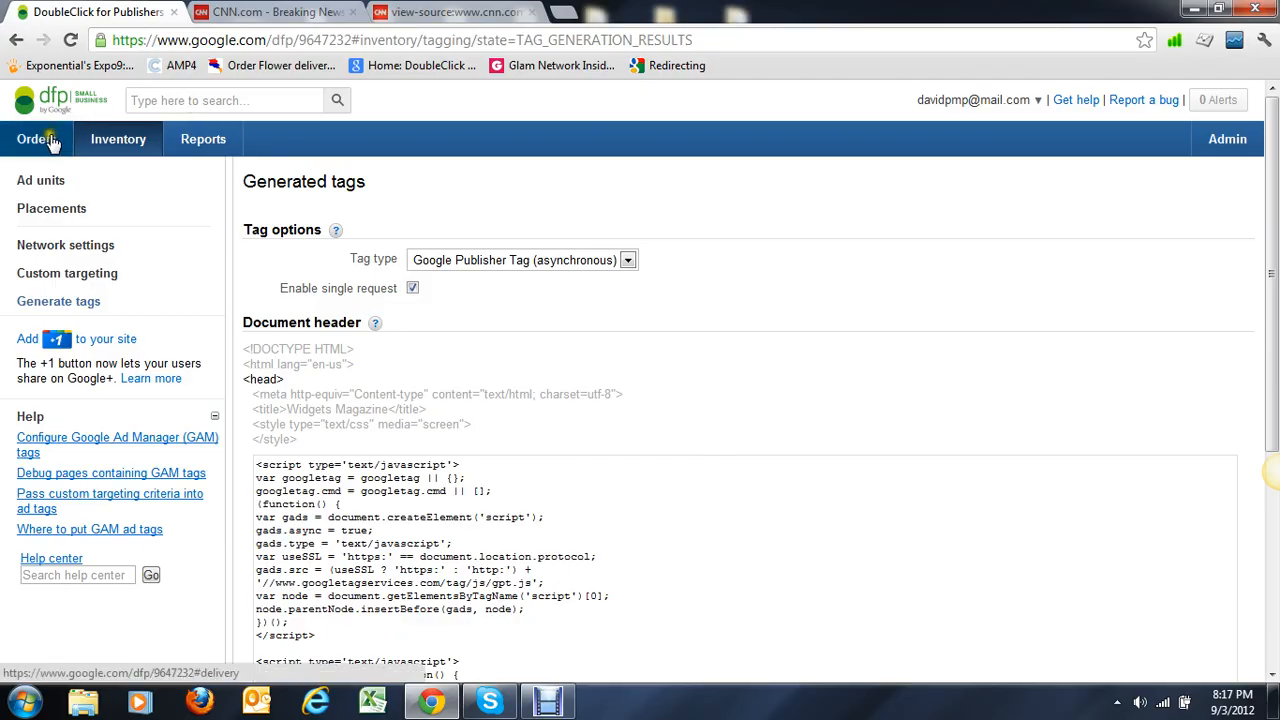
mouse_move(960, 338)
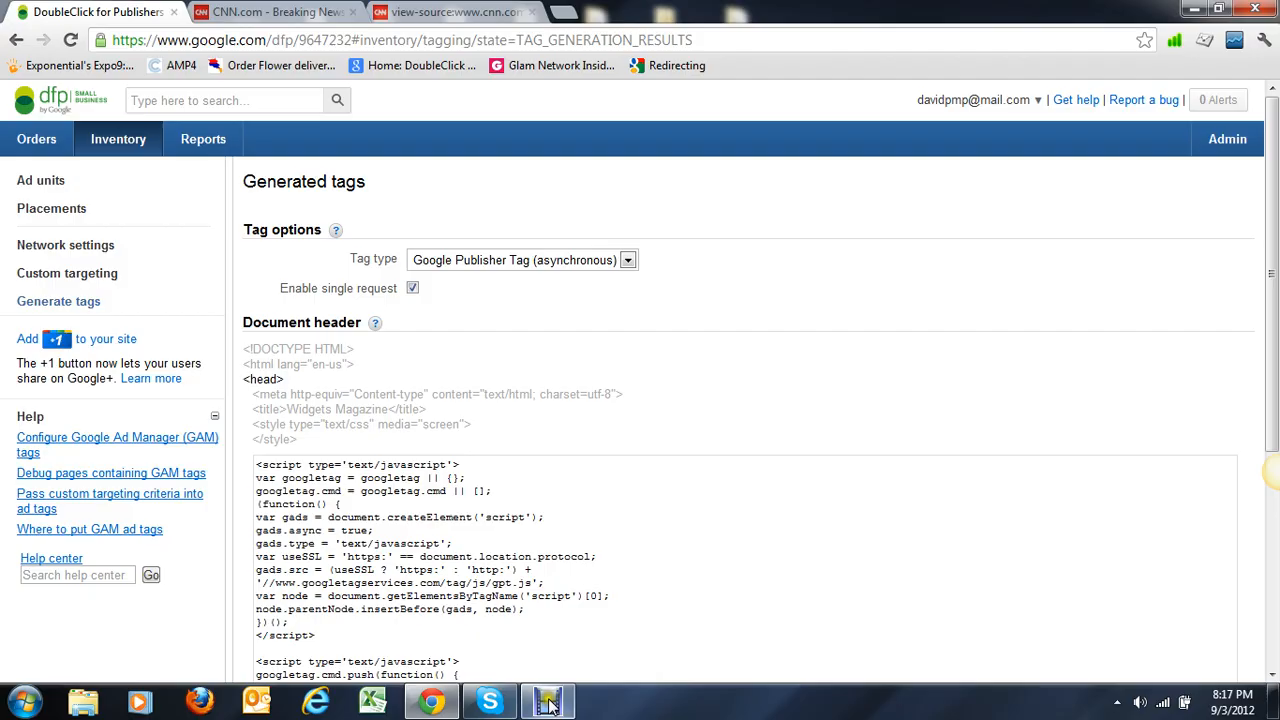
click(545, 701)
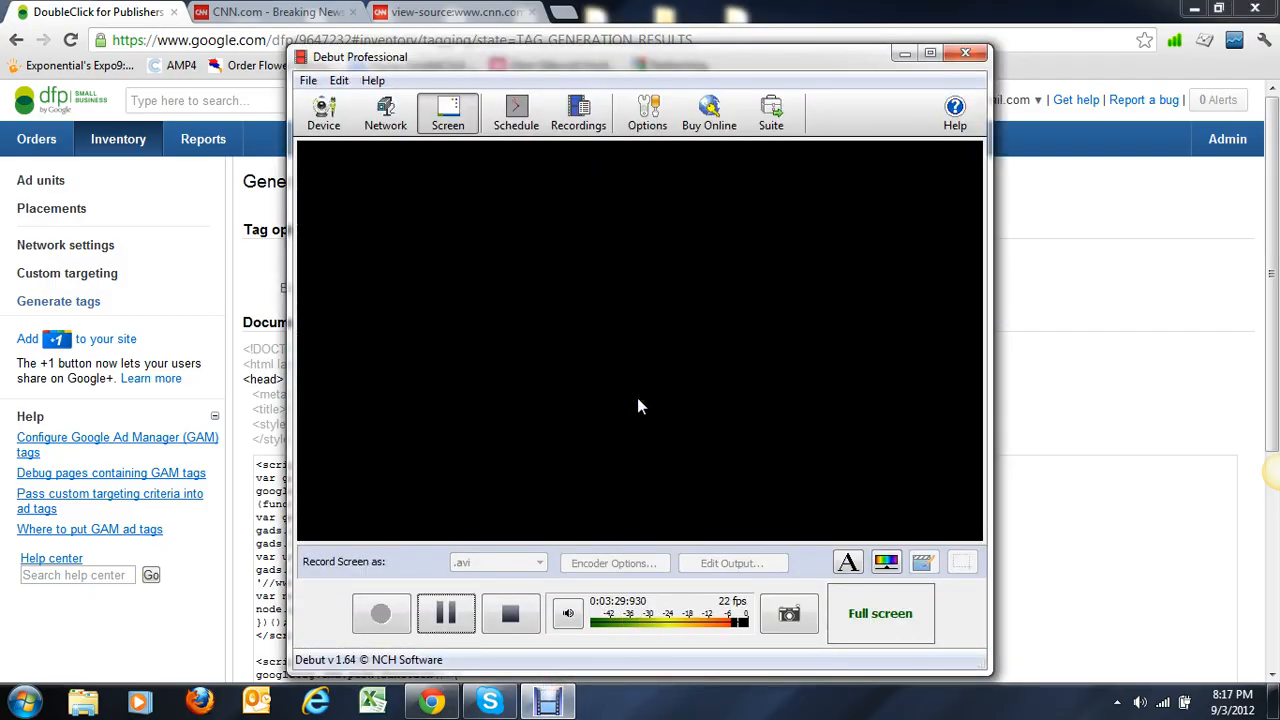